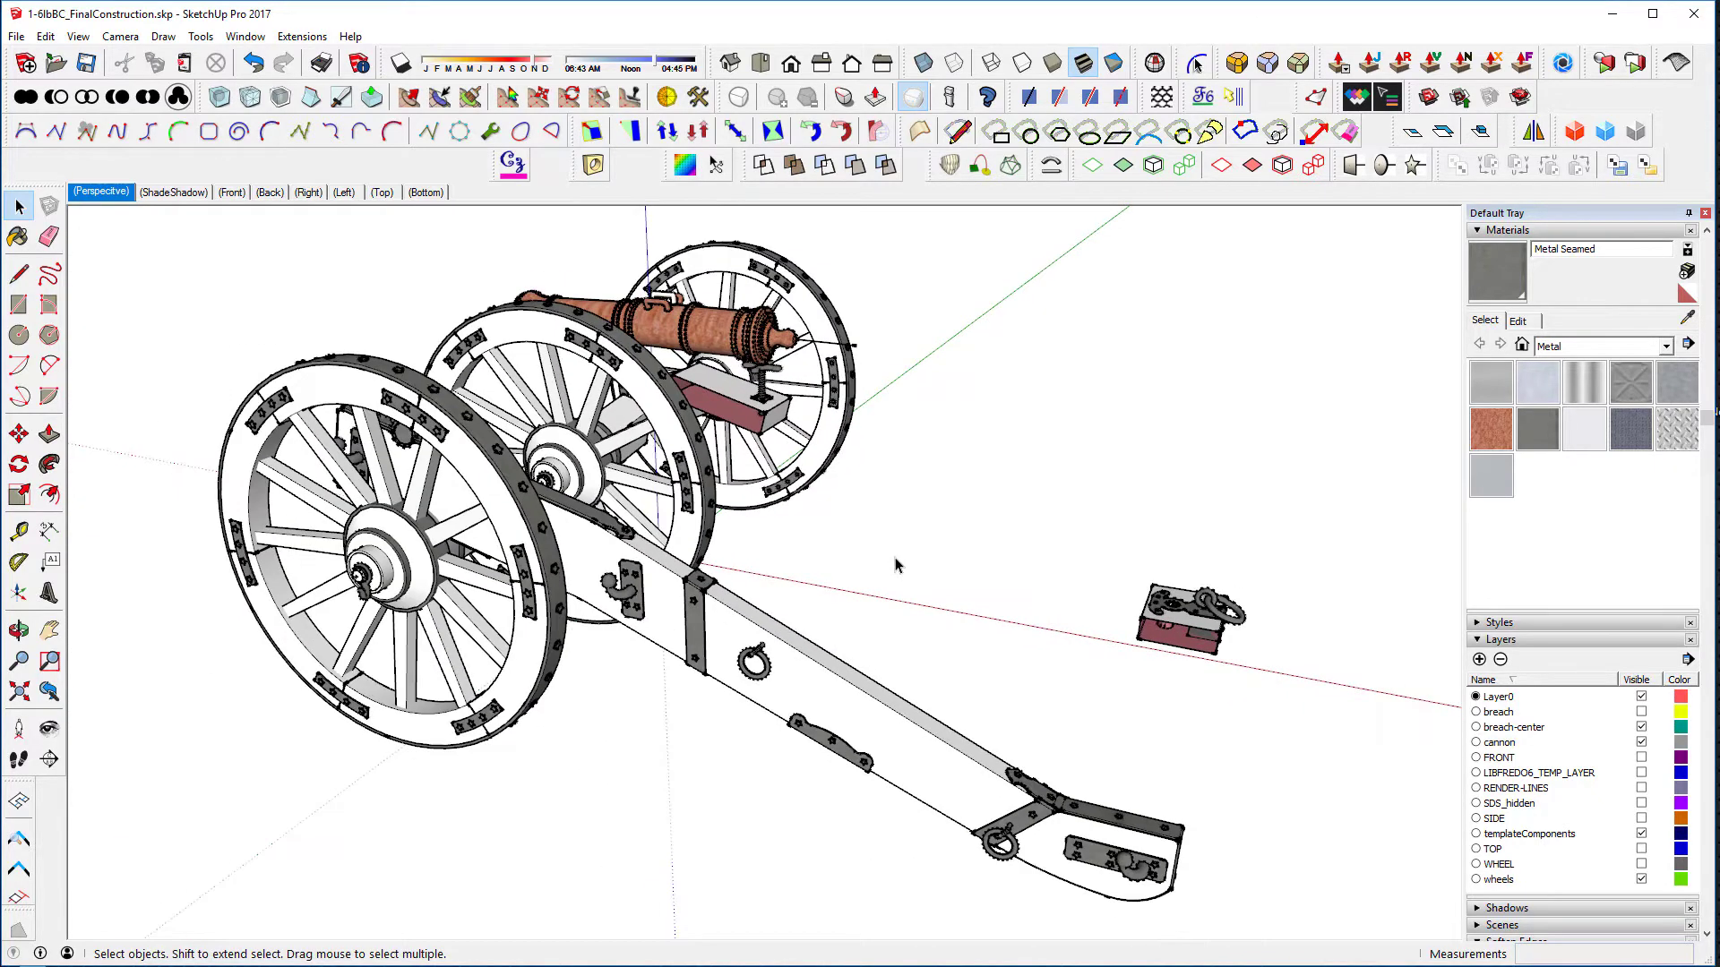
pyautogui.moveTo(915, 590)
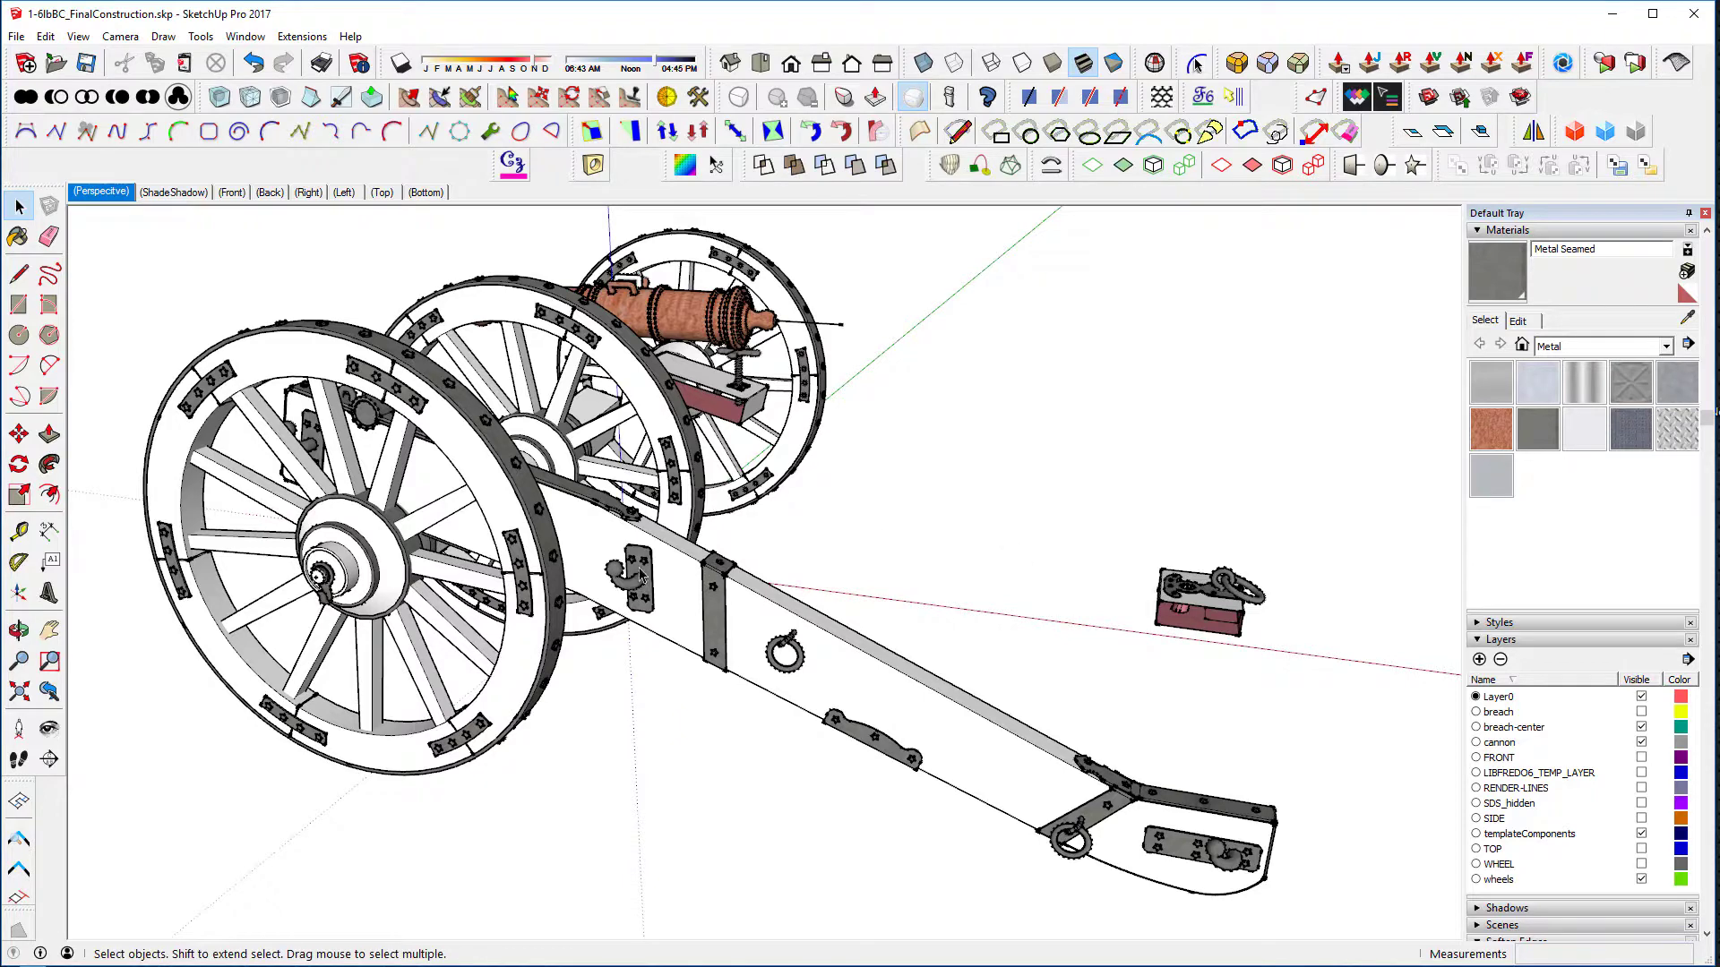
pyautogui.moveTo(824, 668)
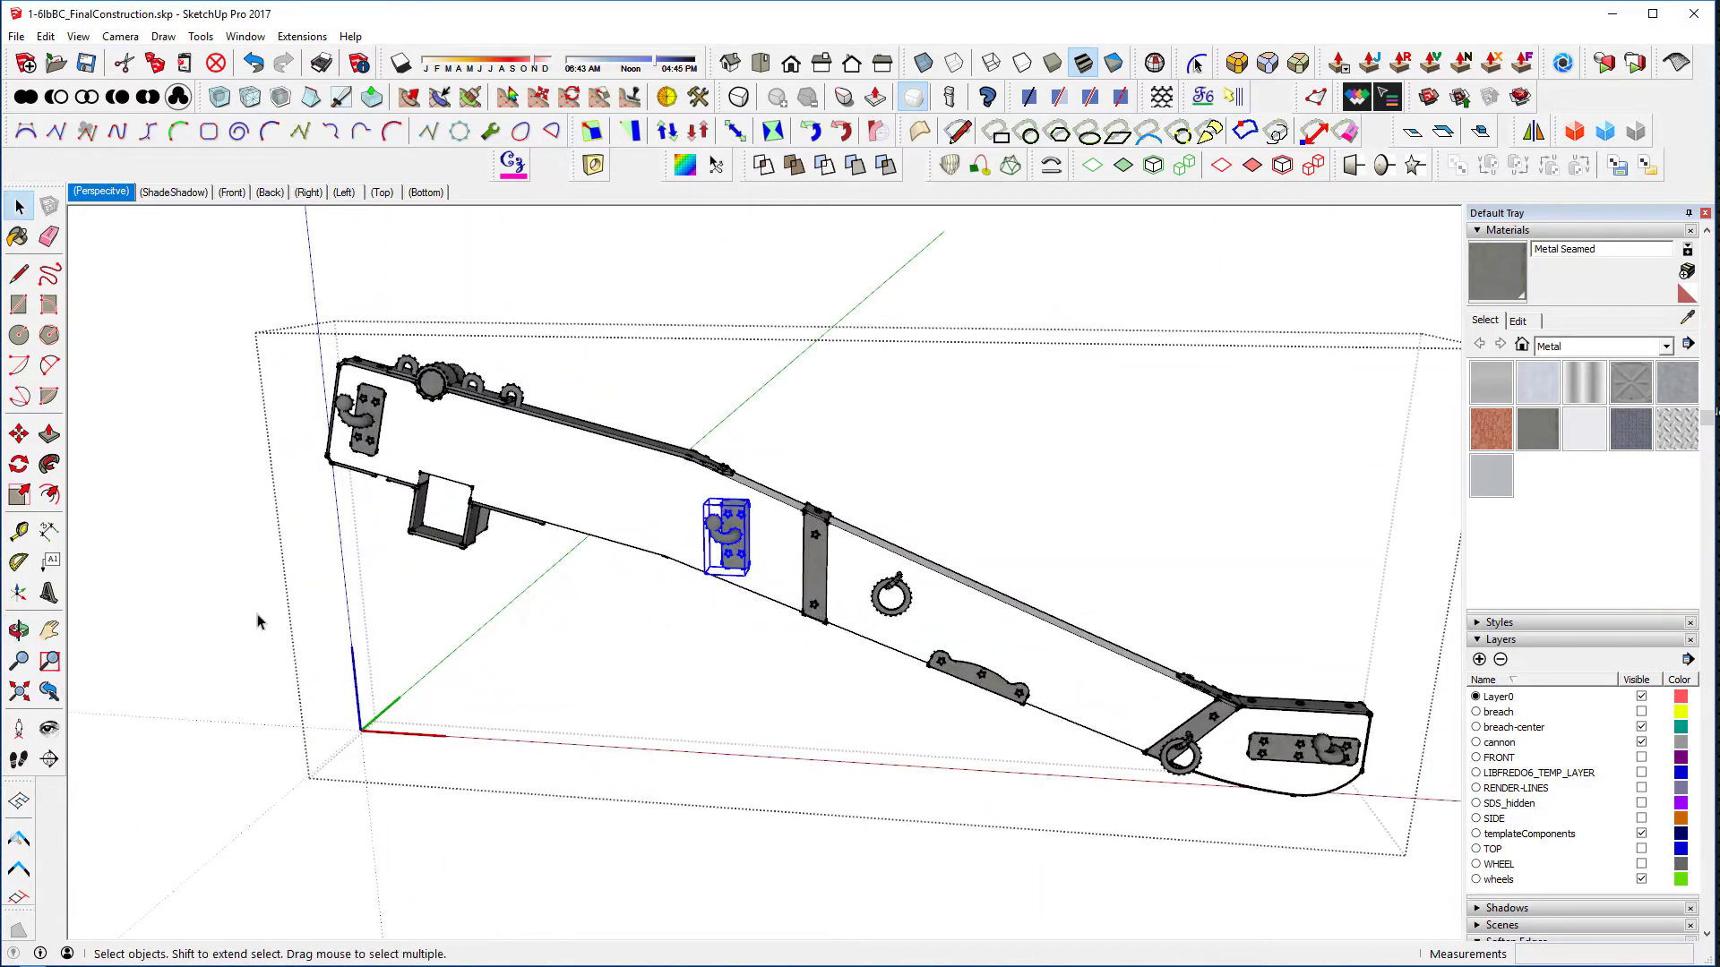
# Fit the whole trail piece in the drawing area with Camera > Zoom Extents, applied twice
pyautogui.click(18, 595)
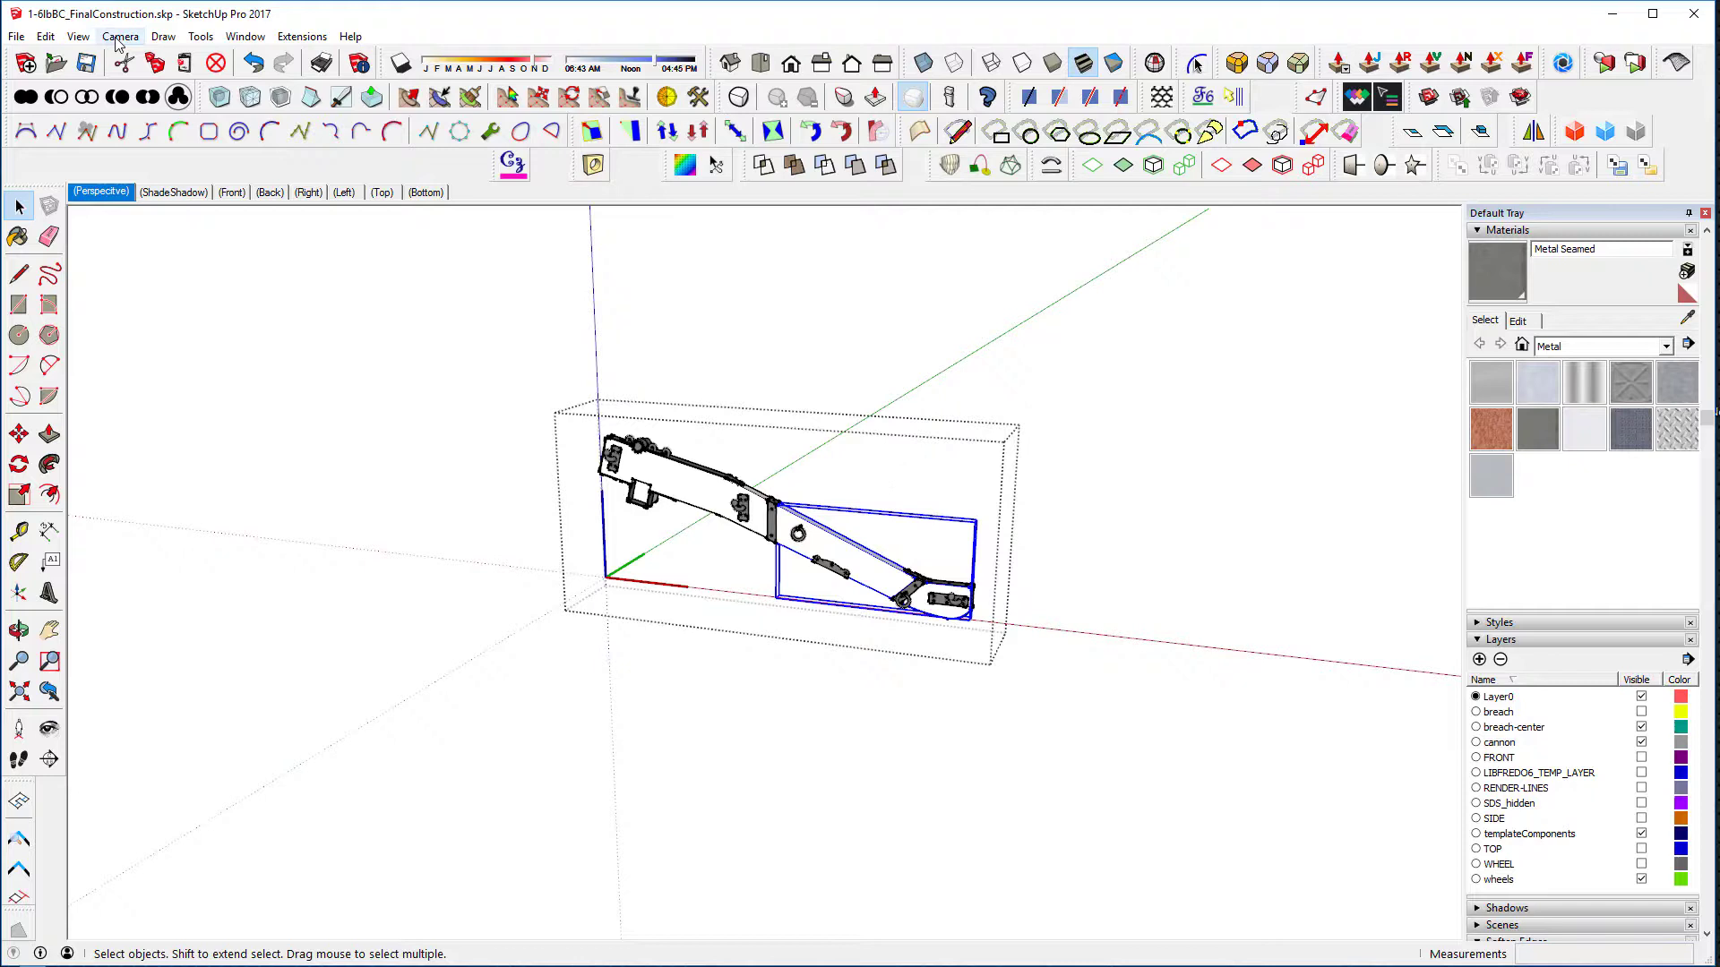
pyautogui.click(77, 36)
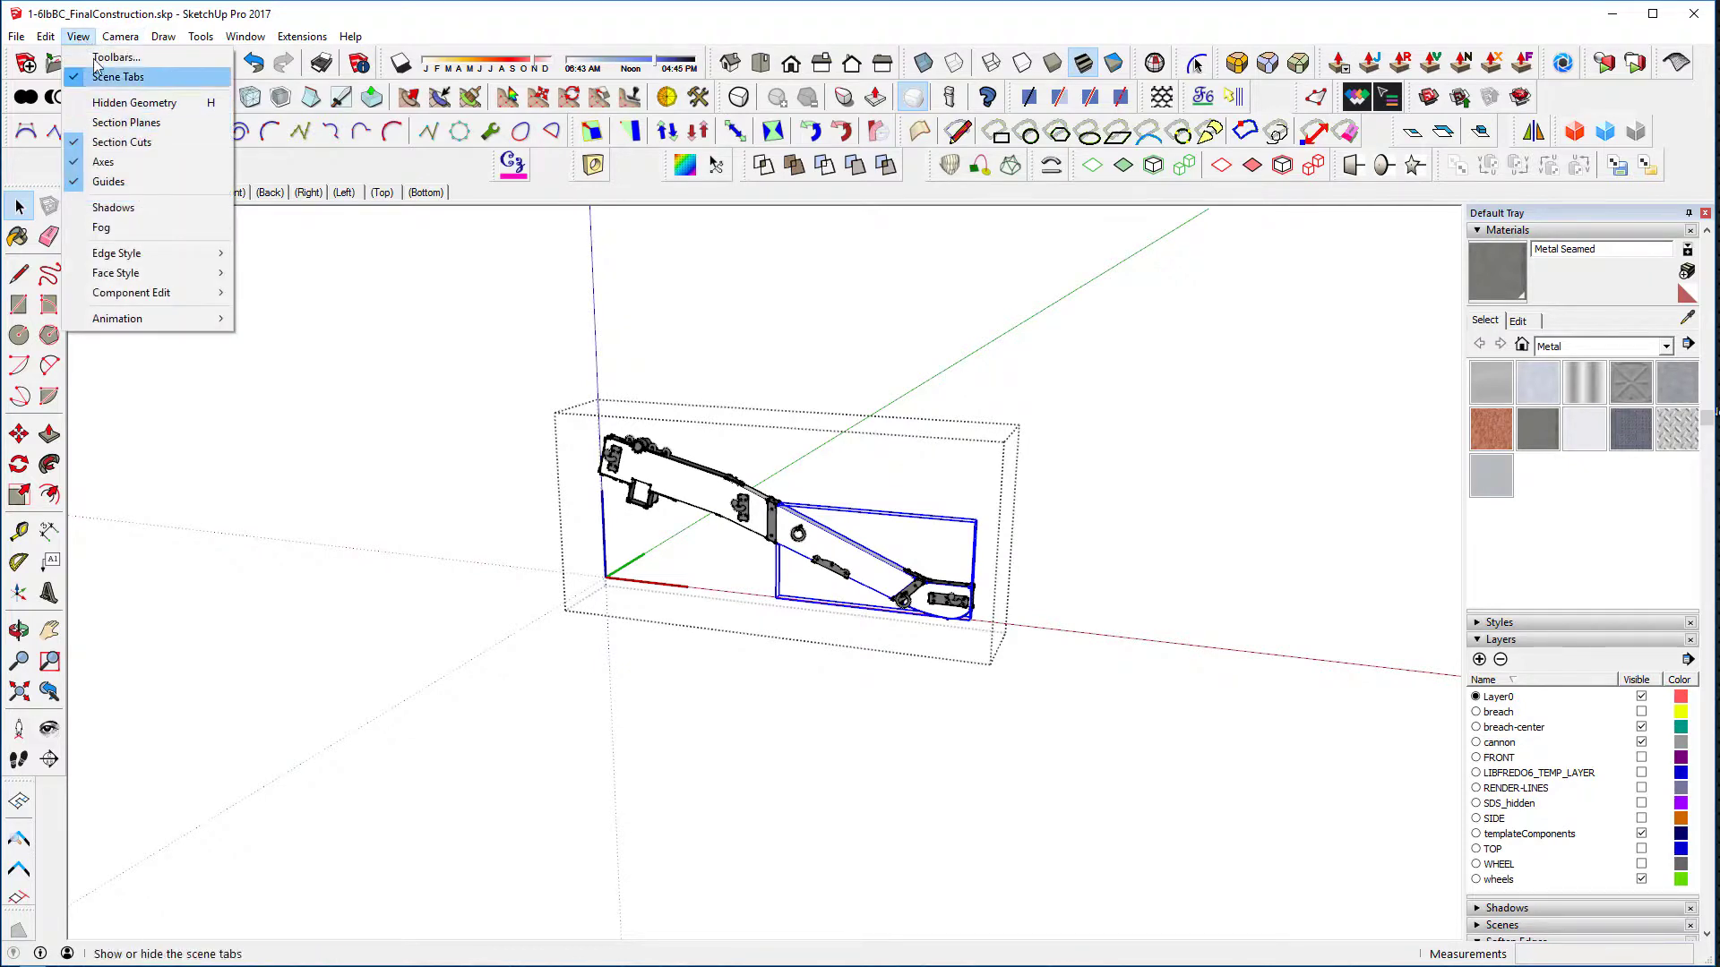
pyautogui.click(120, 35)
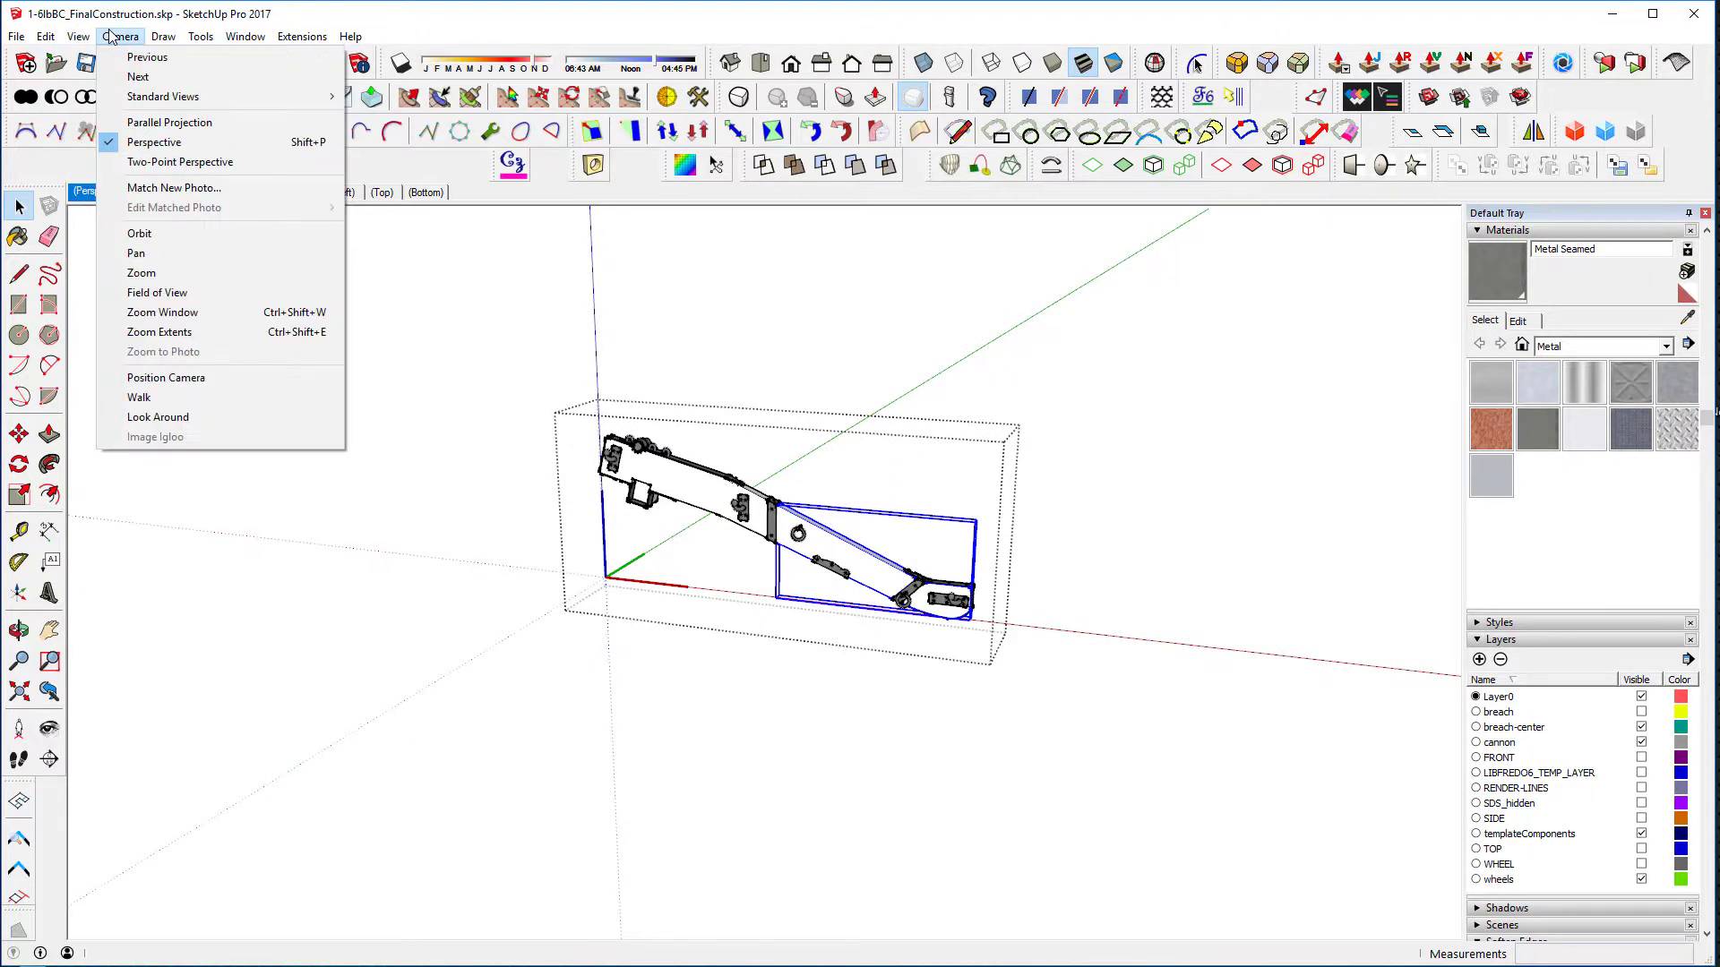
pyautogui.click(159, 331)
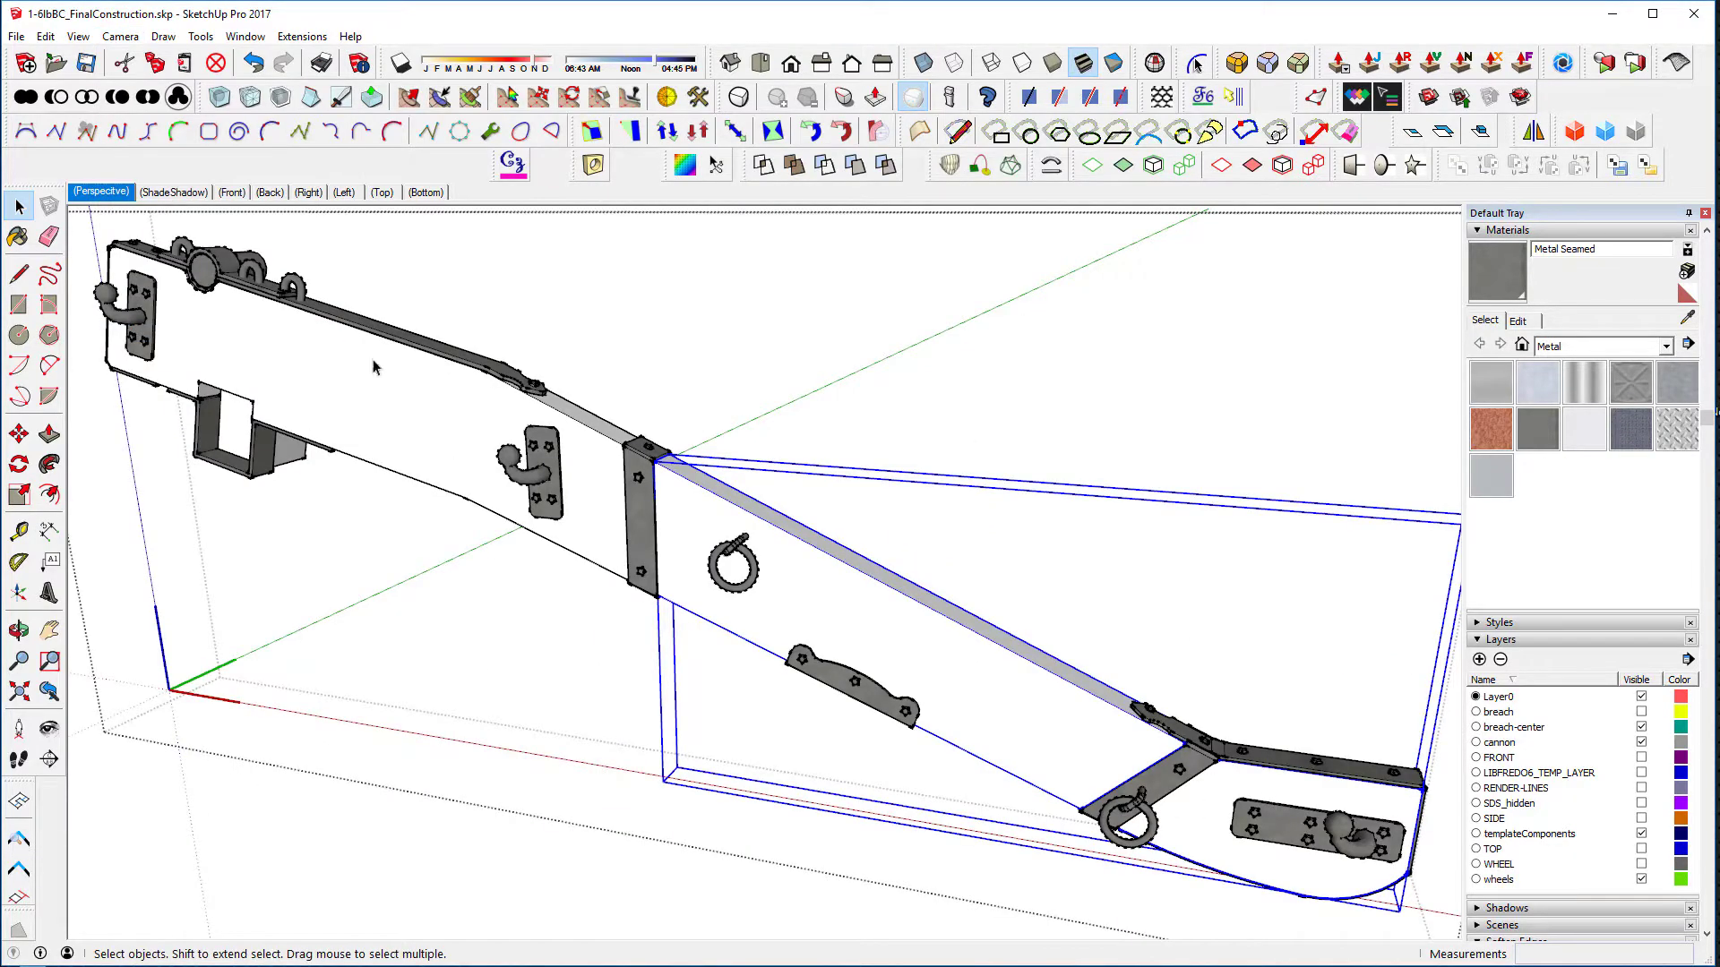
pyautogui.moveTo(920, 817)
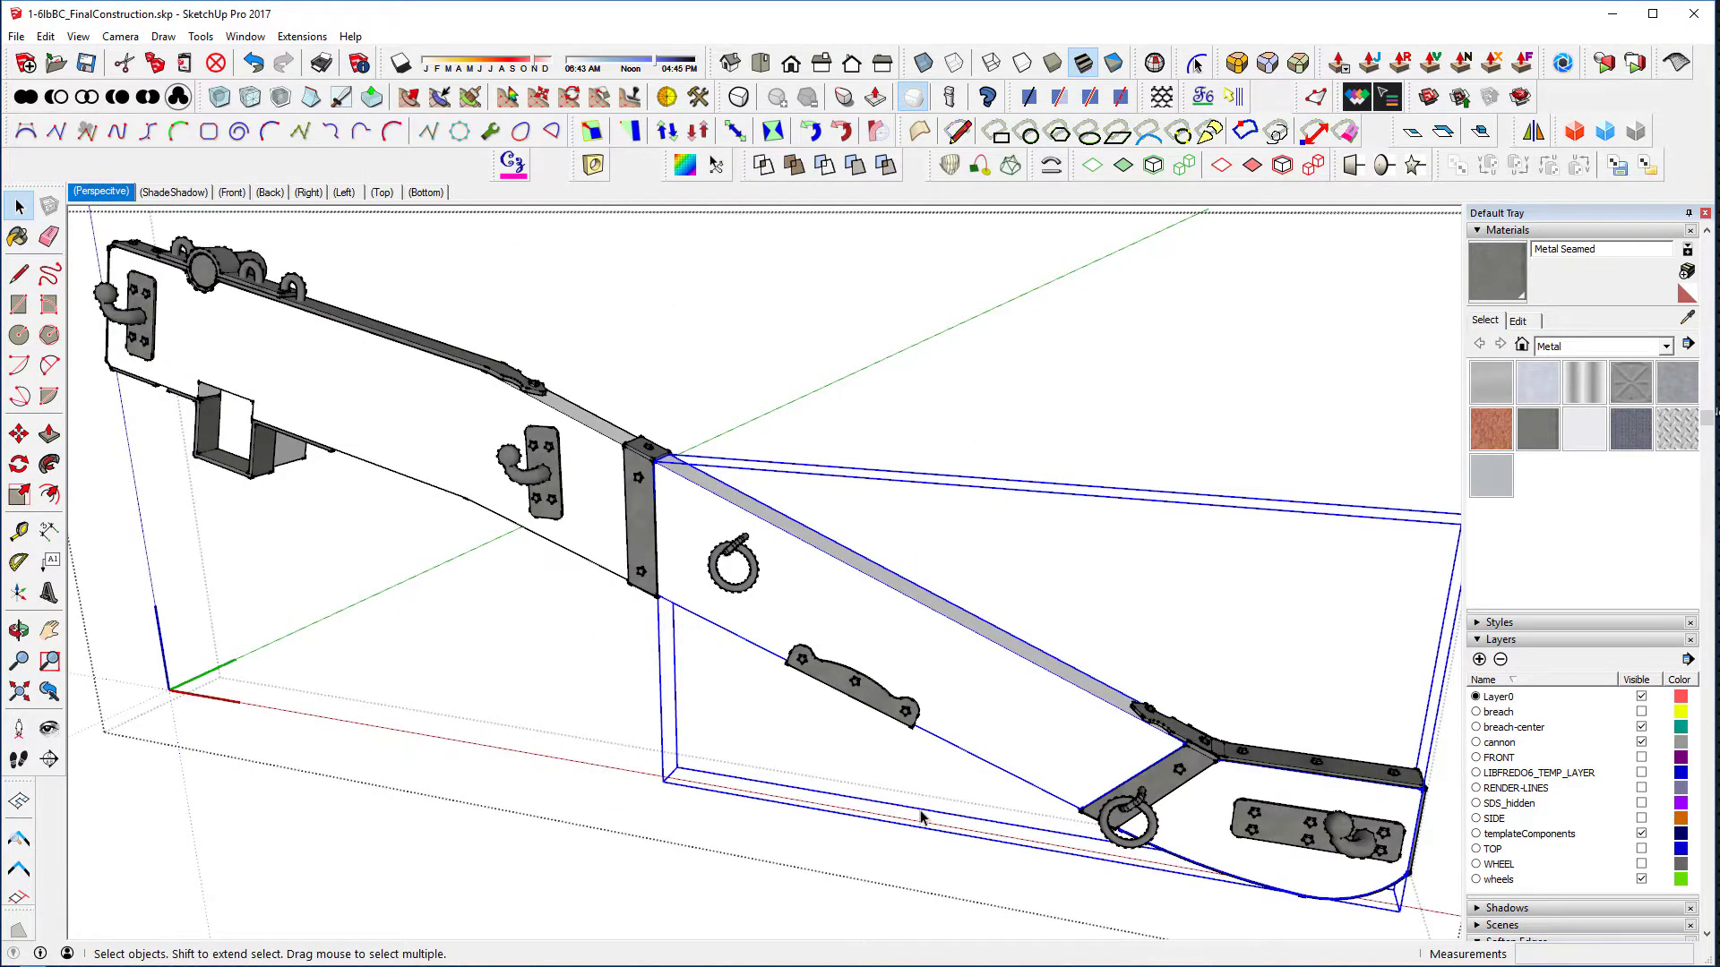
pyautogui.moveTo(590, 457)
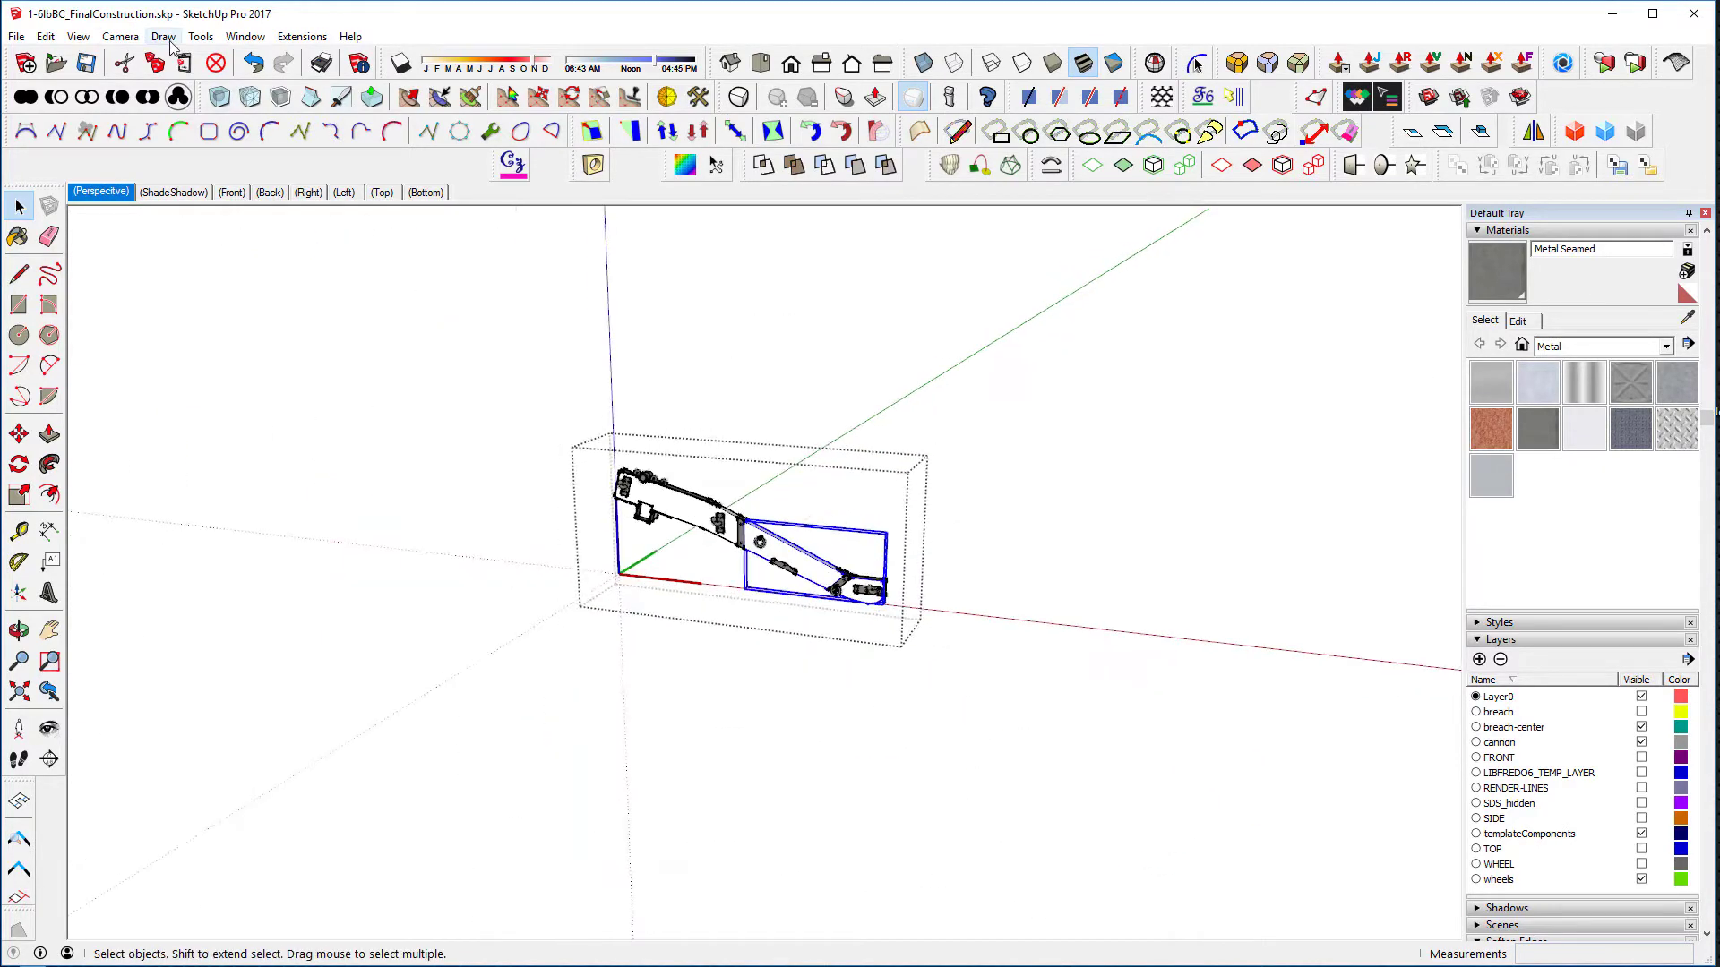
pyautogui.click(120, 36)
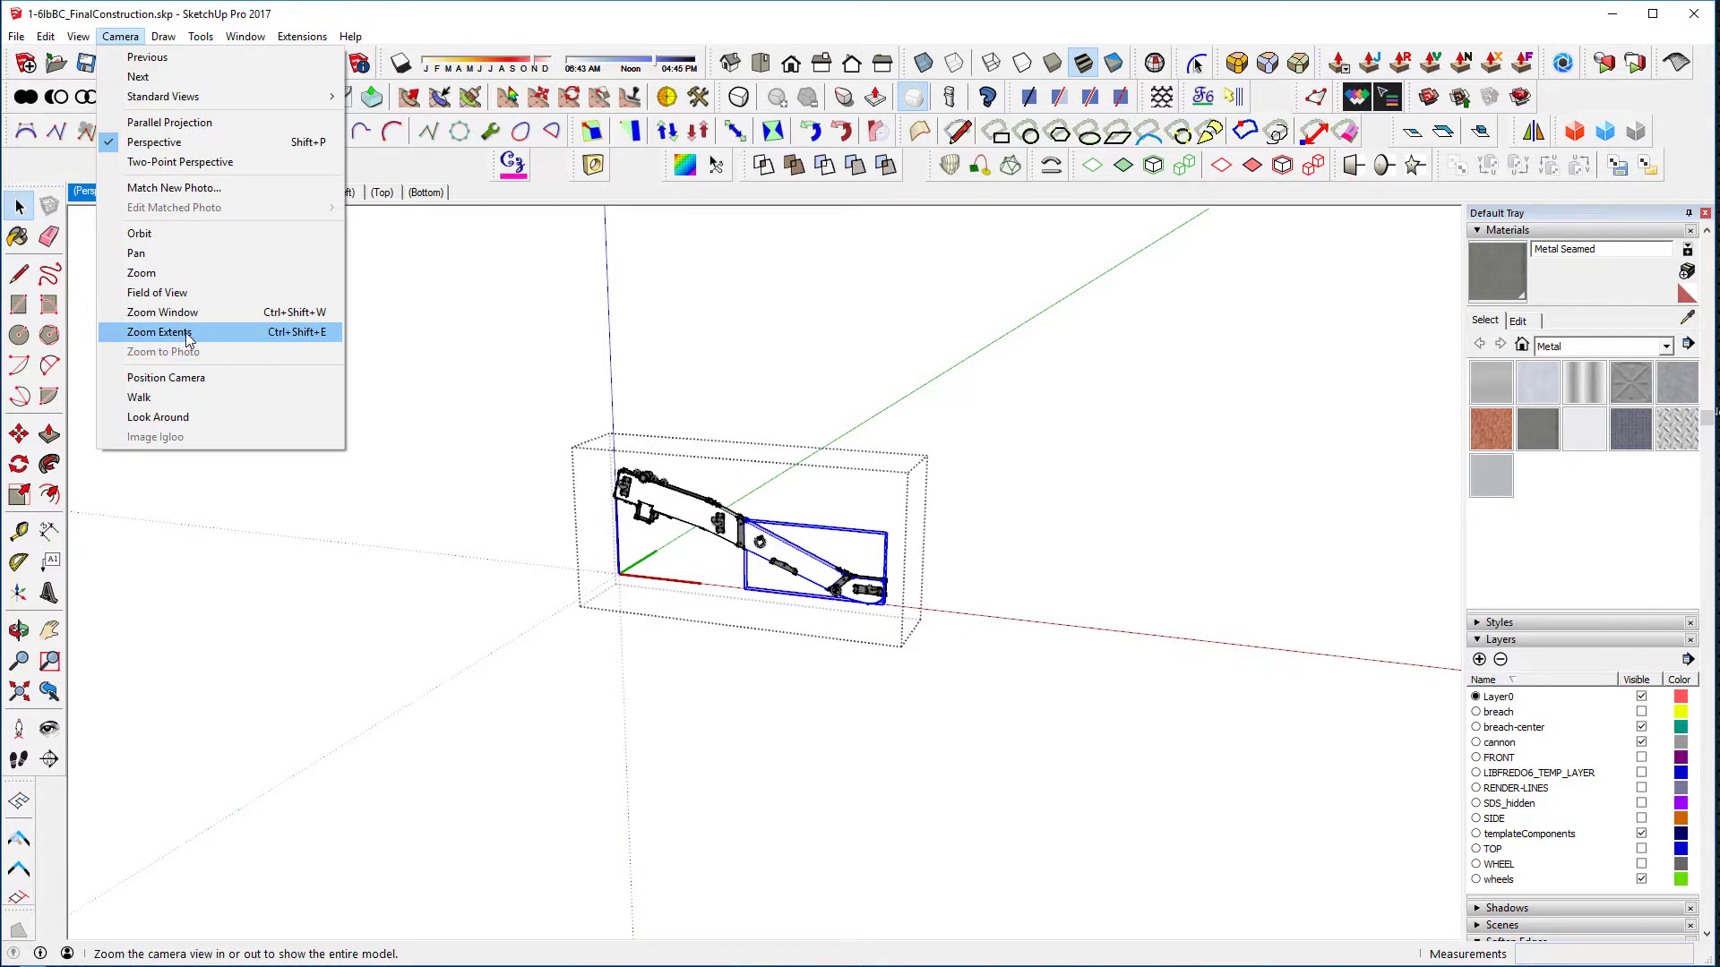
pyautogui.click(162, 333)
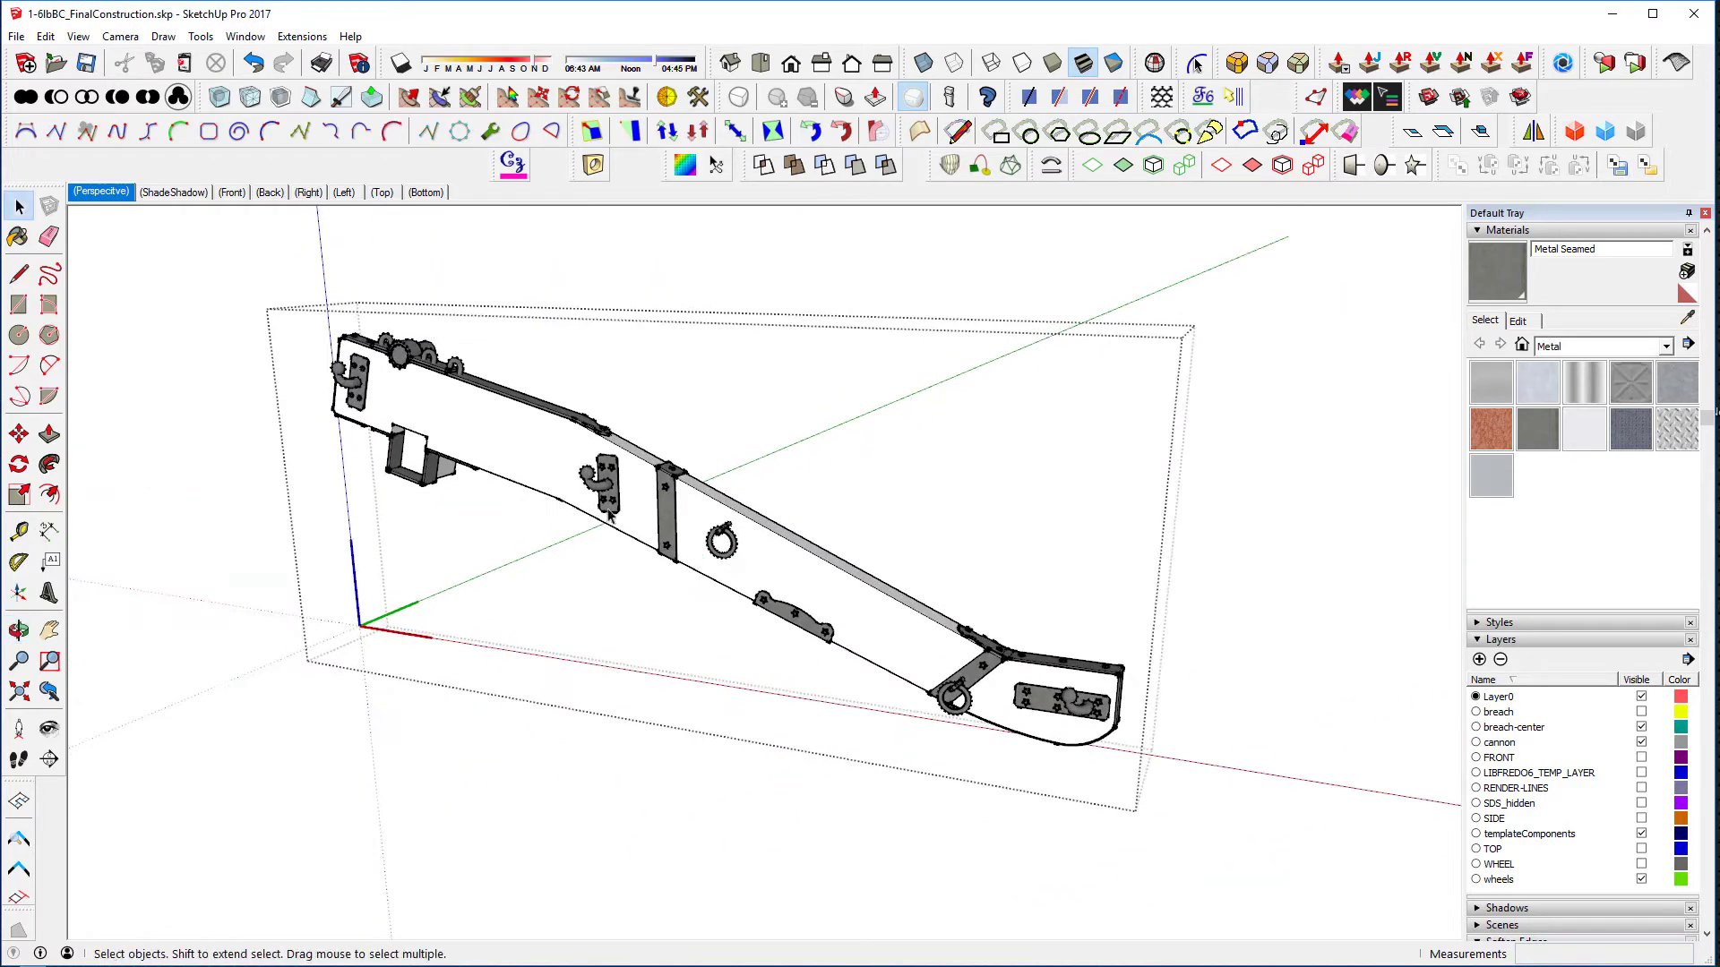
# Select the small hook bracket on the trail and zoom the view onto it via Edit > Group > Zoom Selection
pyautogui.click(599, 476)
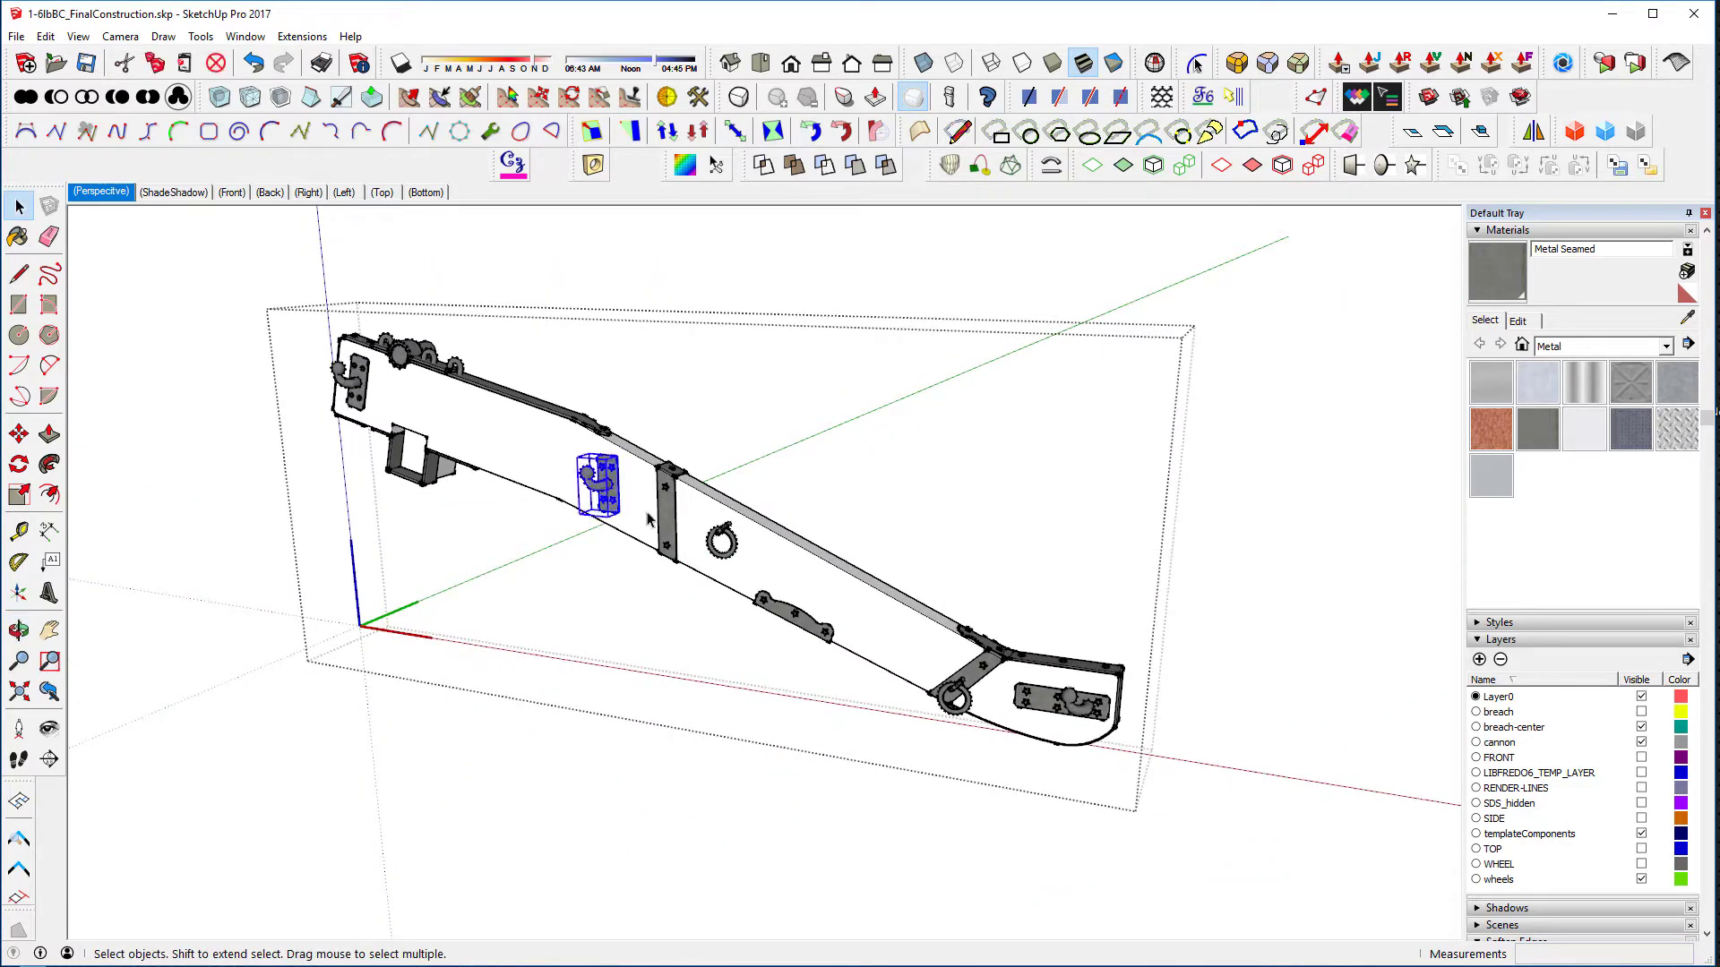
pyautogui.click(45, 36)
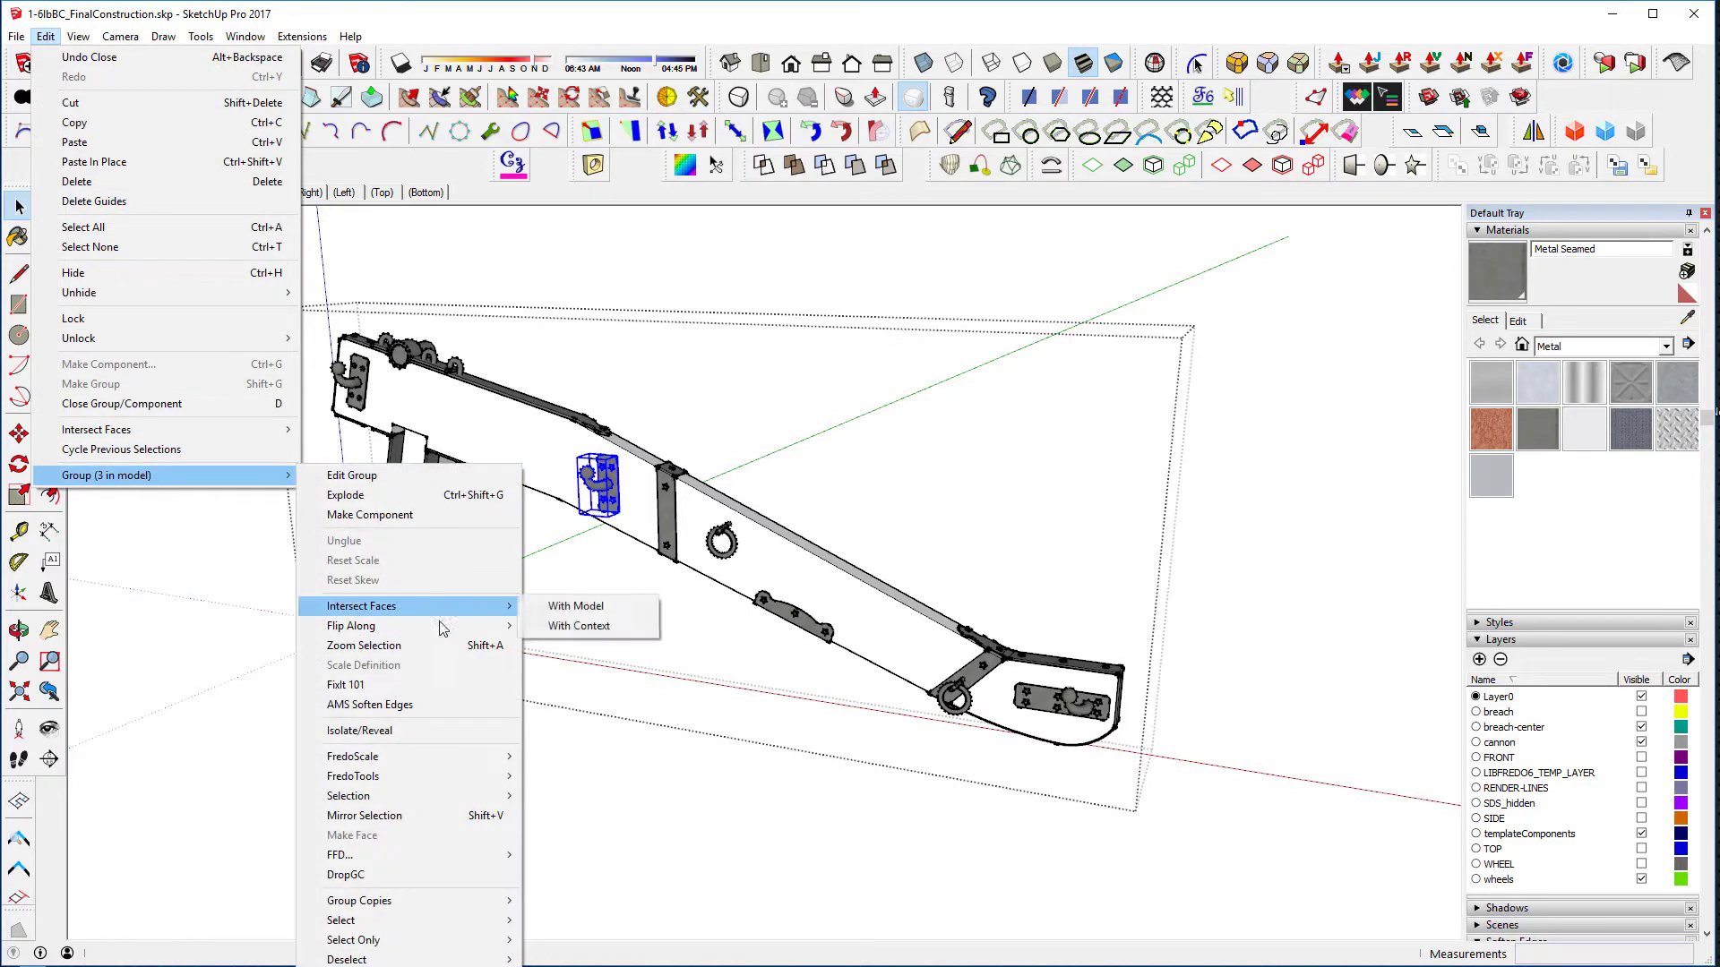
pyautogui.moveTo(384, 645)
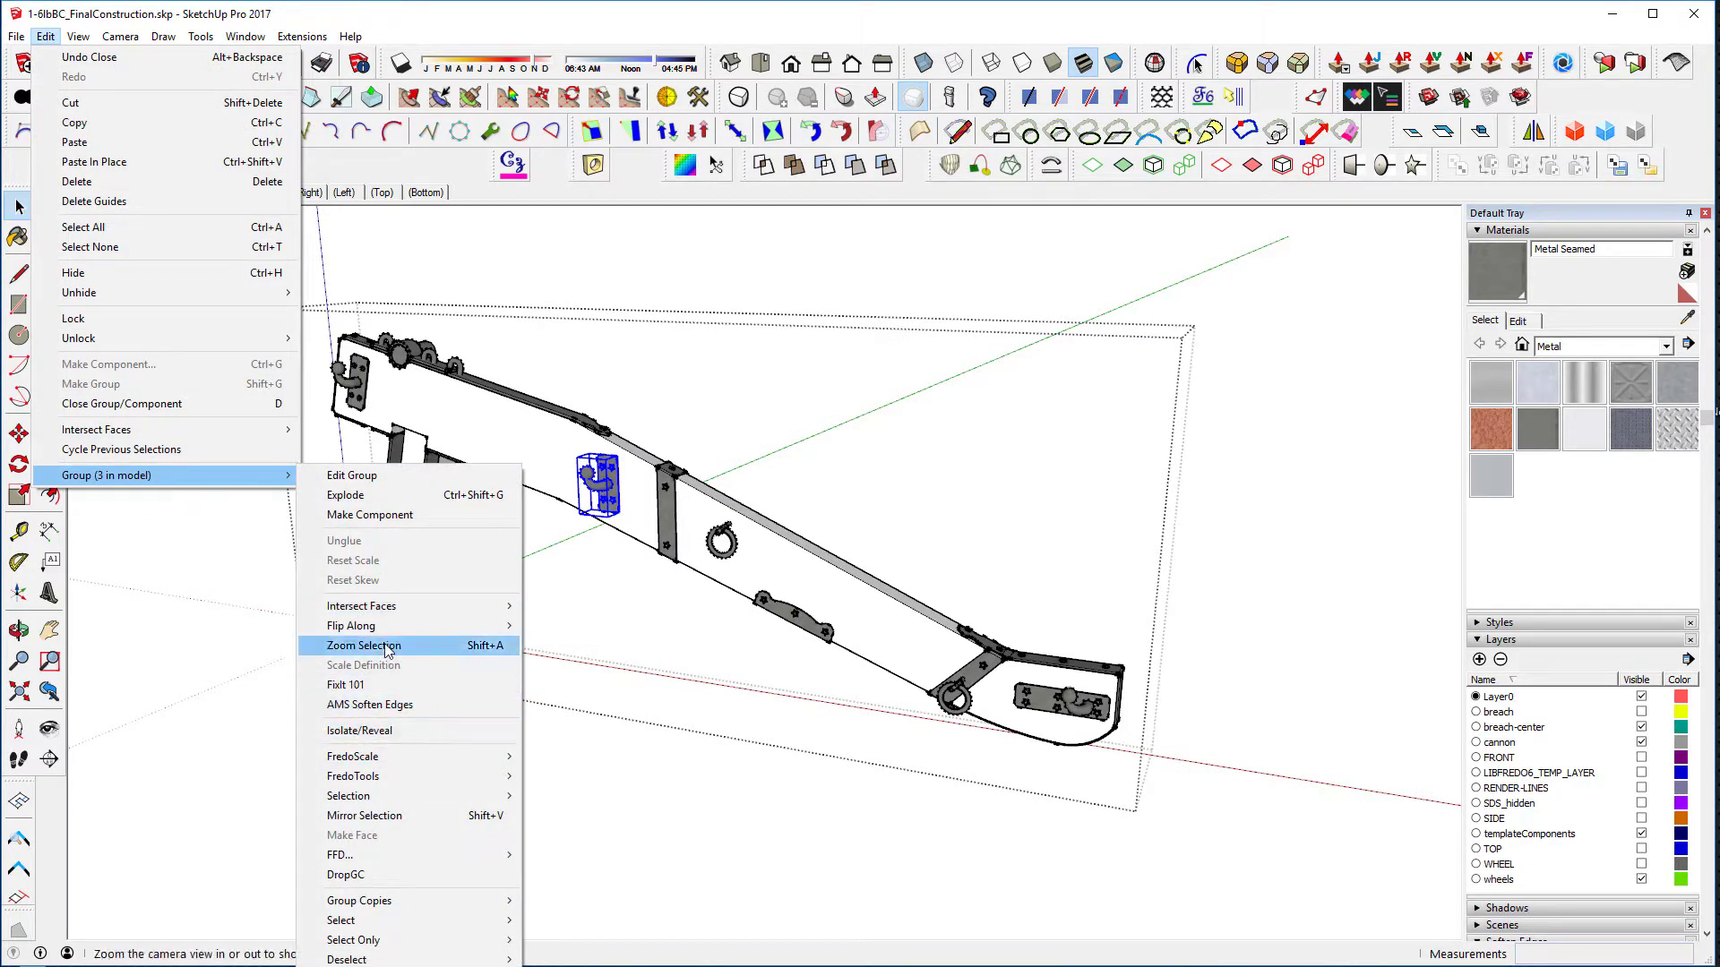
pyautogui.click(363, 645)
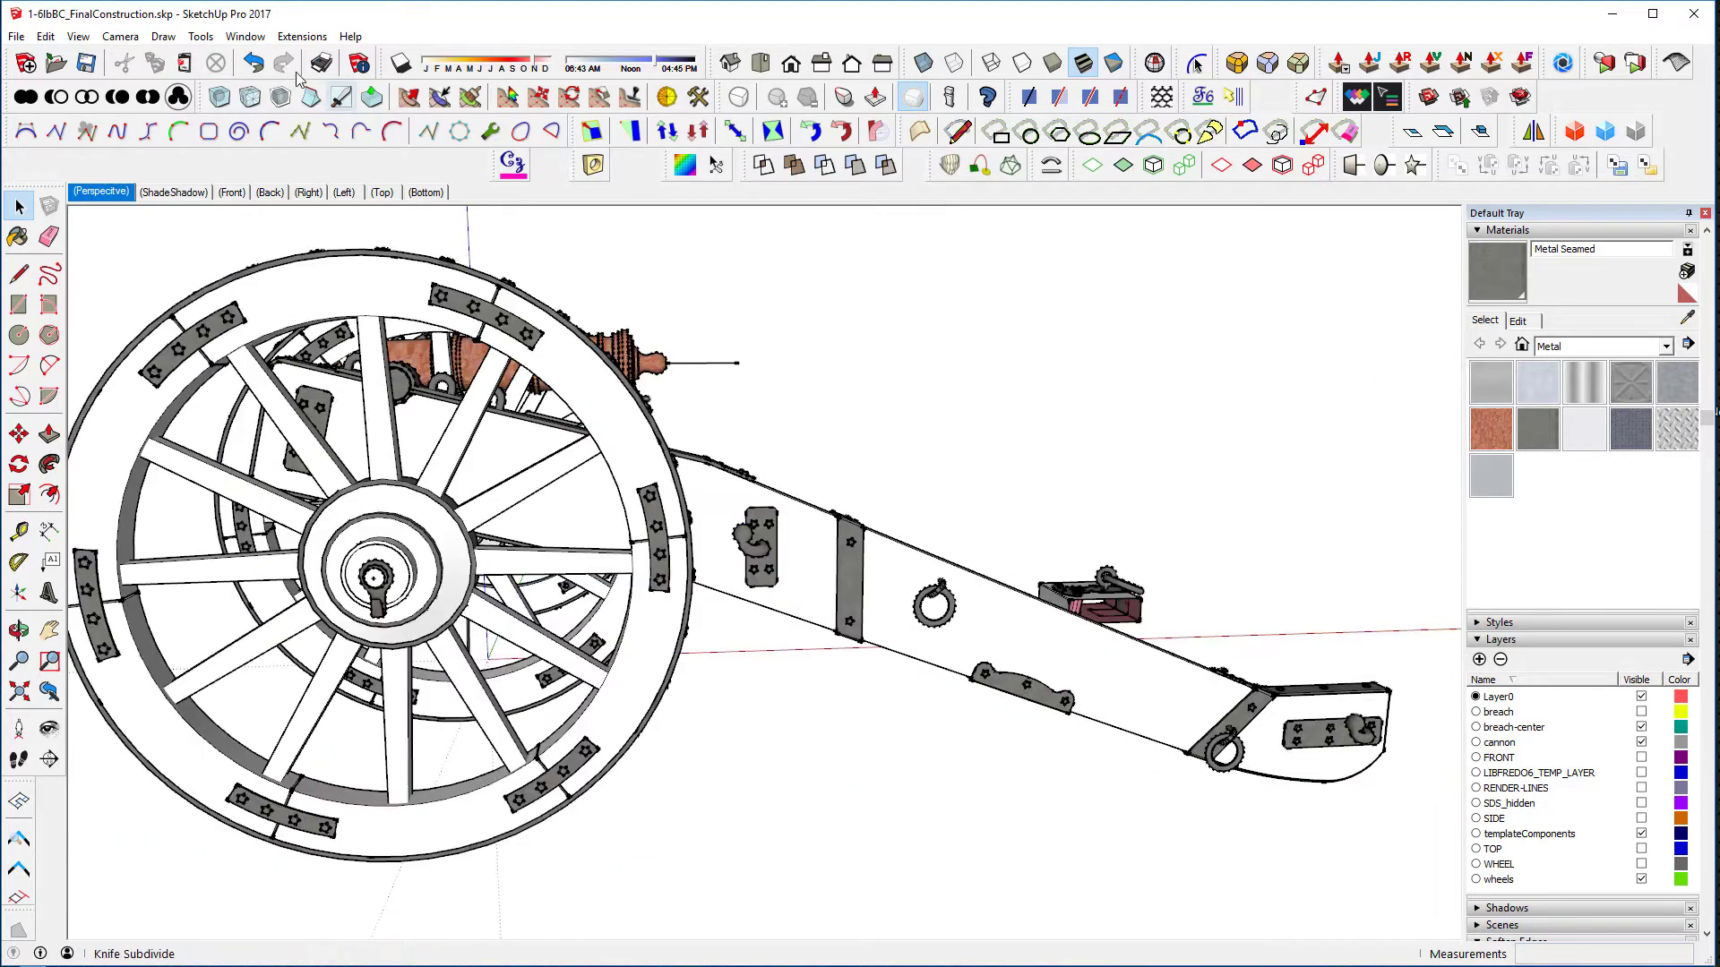
# Filter the Preferences shortcuts for 'zoom', review the Camera/Zoom entries, then cancel the dialog
pyautogui.click(245, 35)
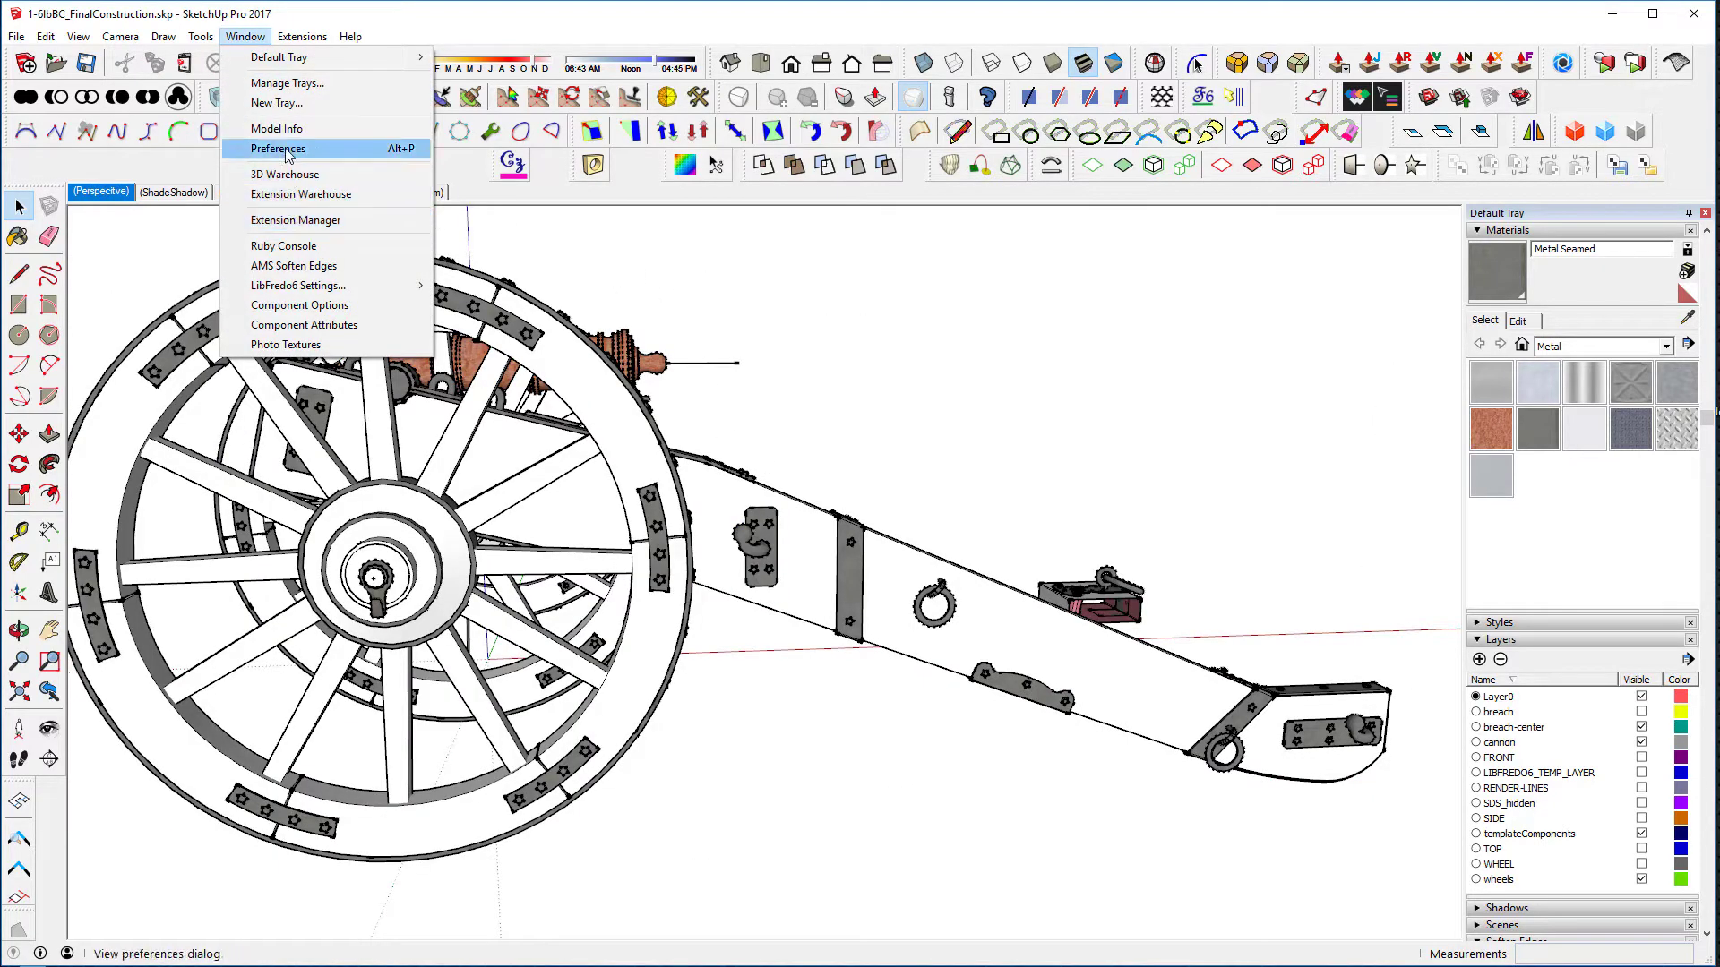
pyautogui.click(278, 148)
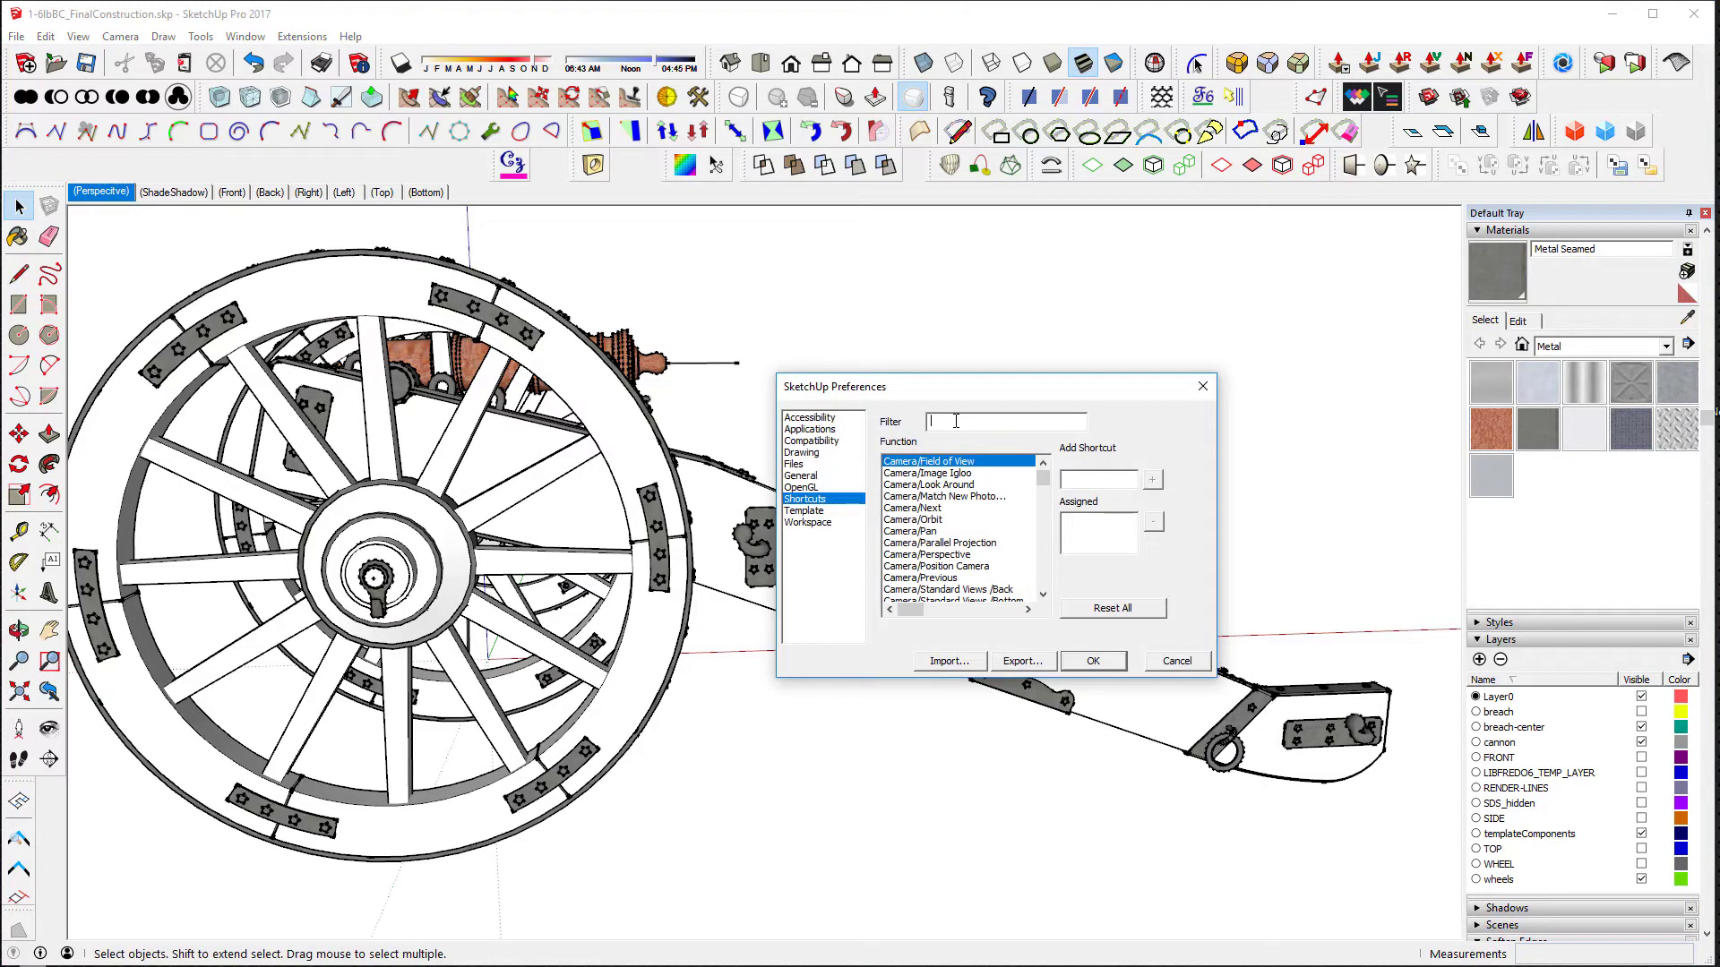
pyautogui.write('zoom')
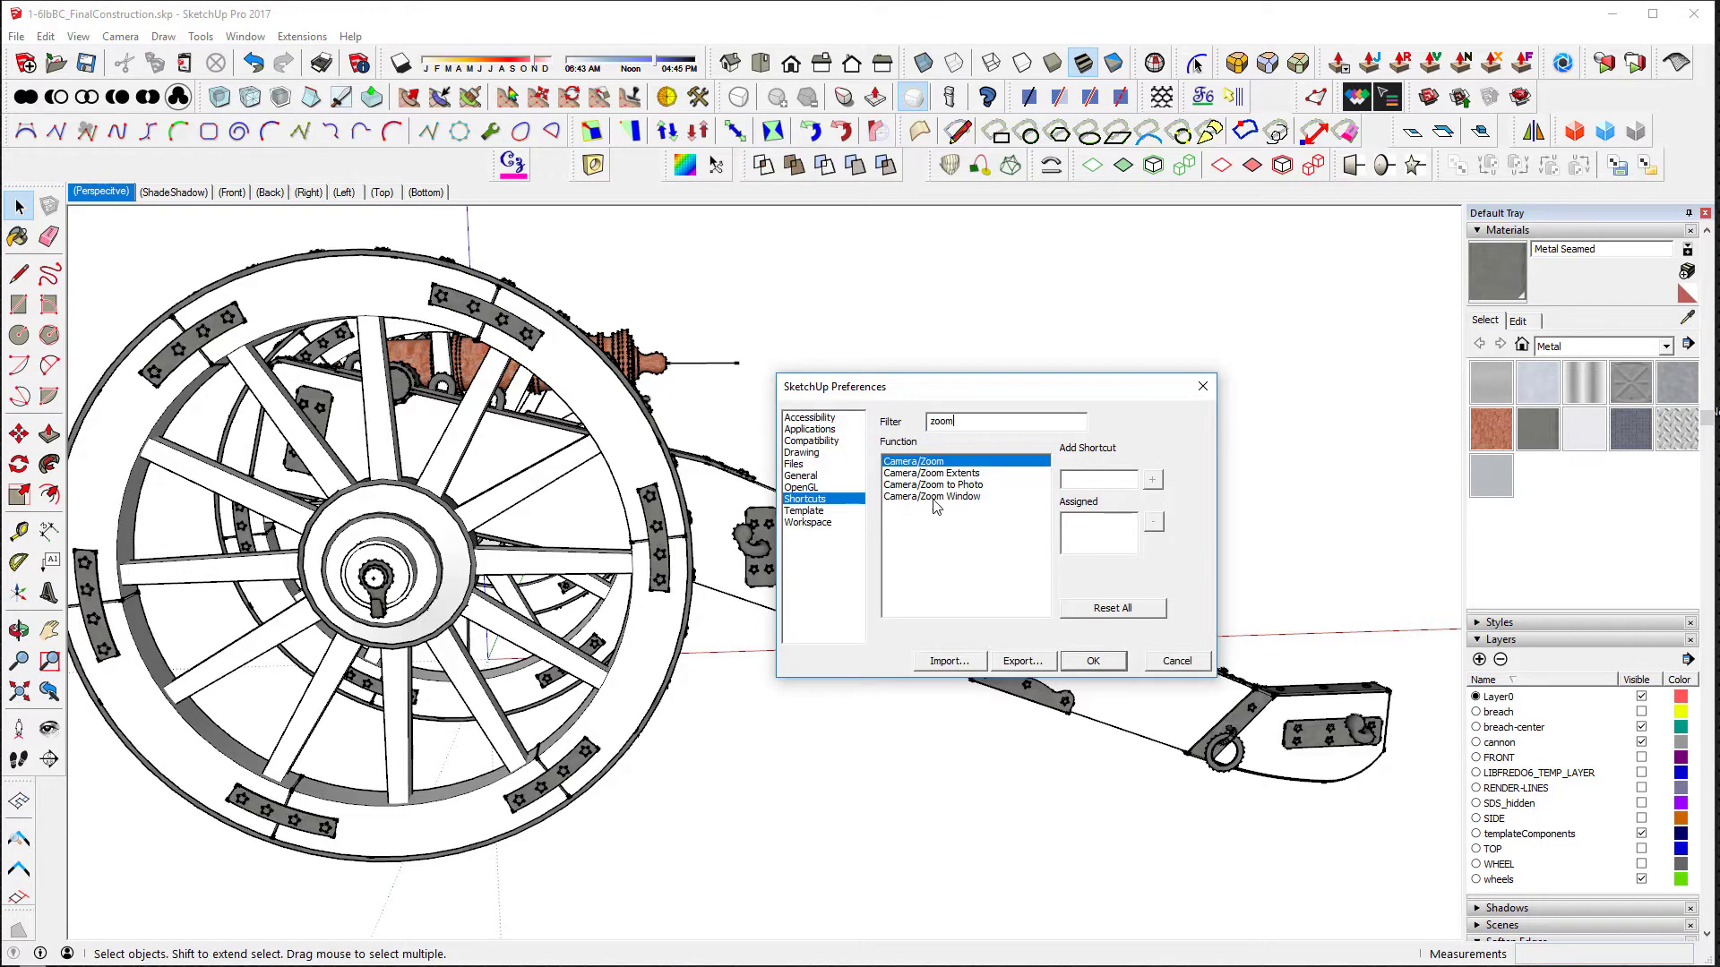
pyautogui.moveTo(908, 406)
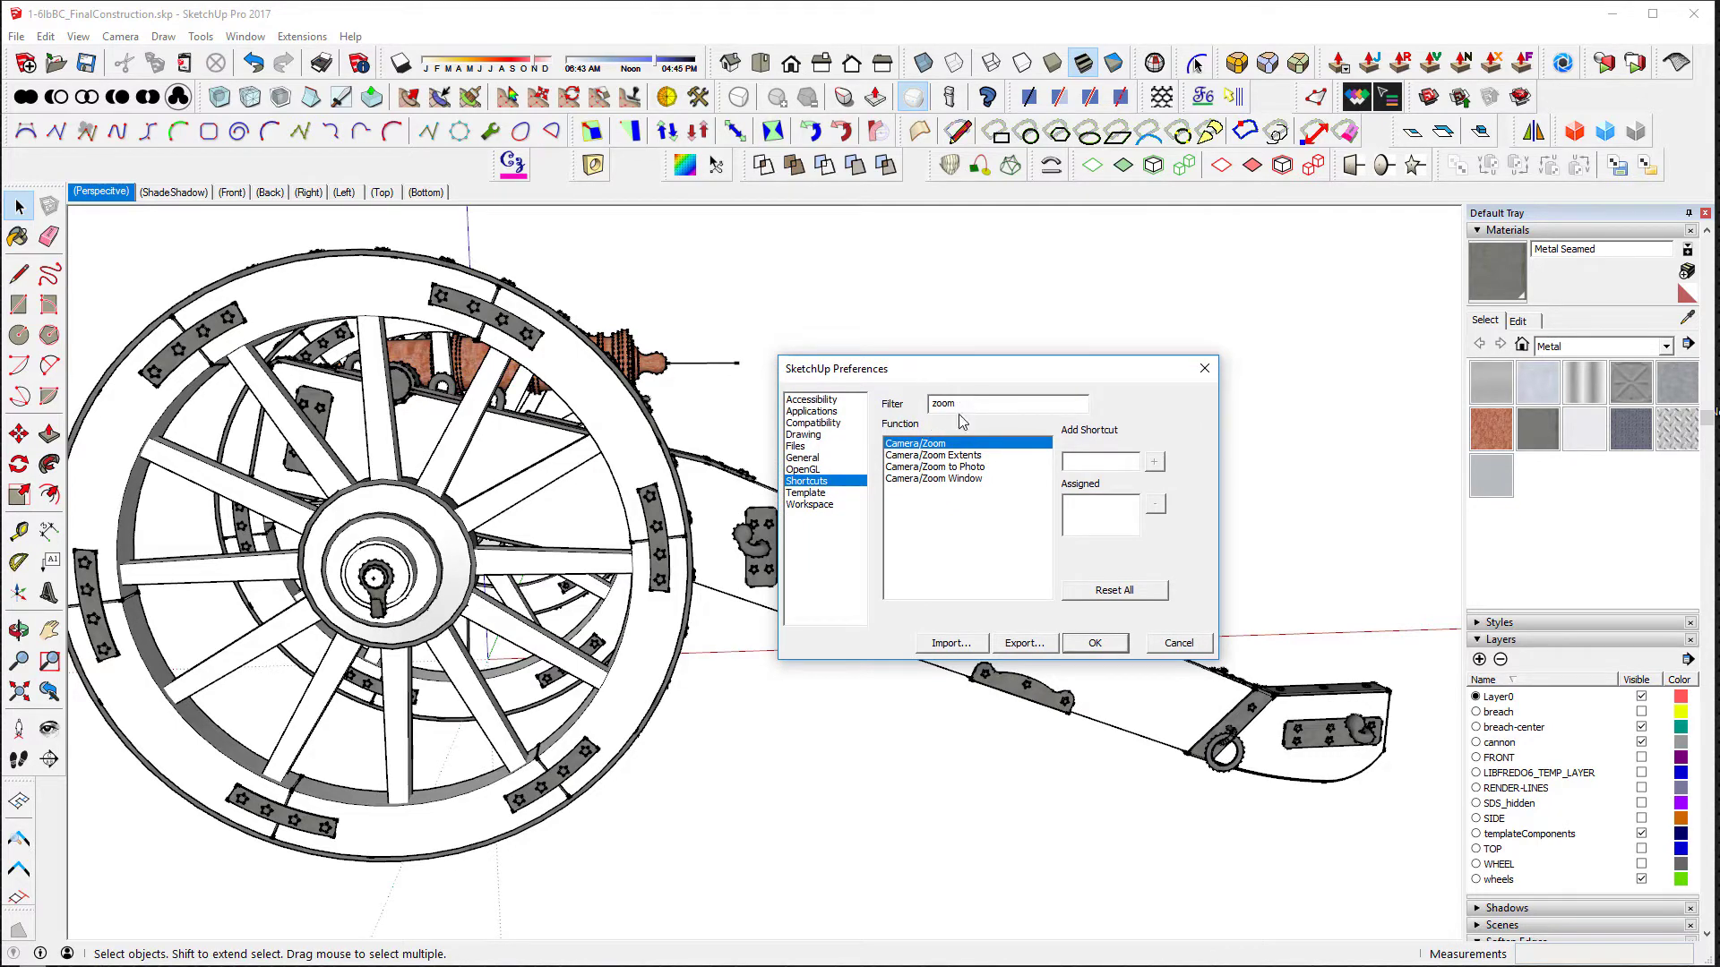
pyautogui.moveTo(925, 495)
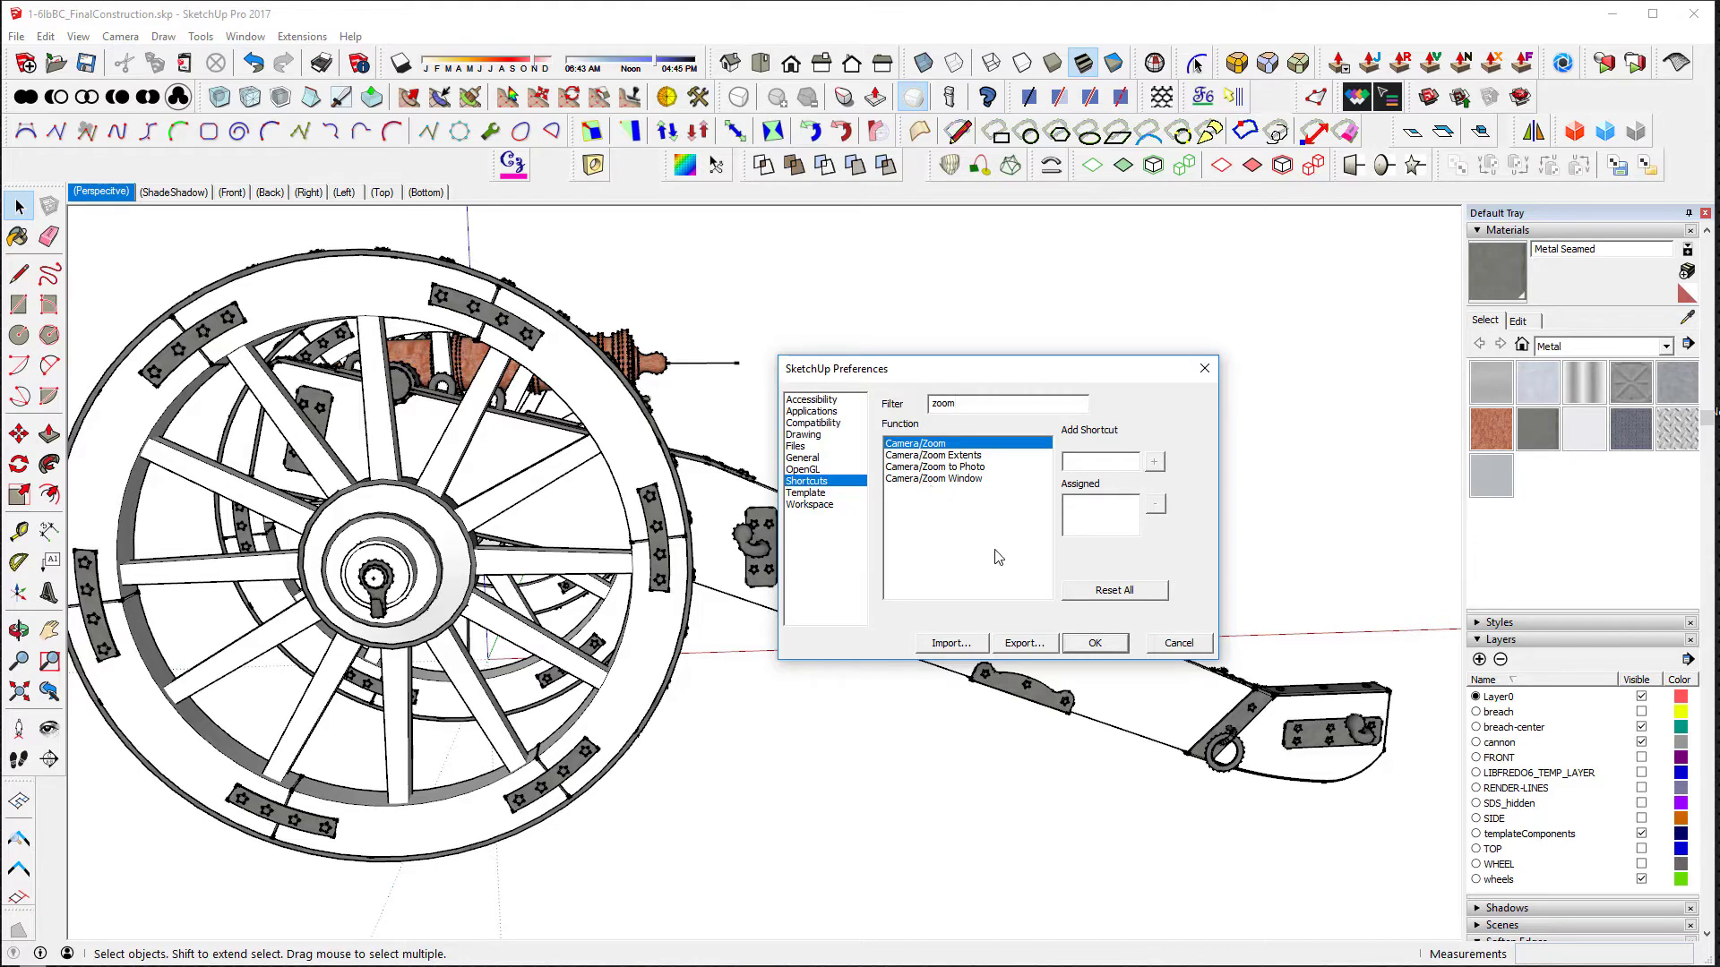
pyautogui.click(1093, 643)
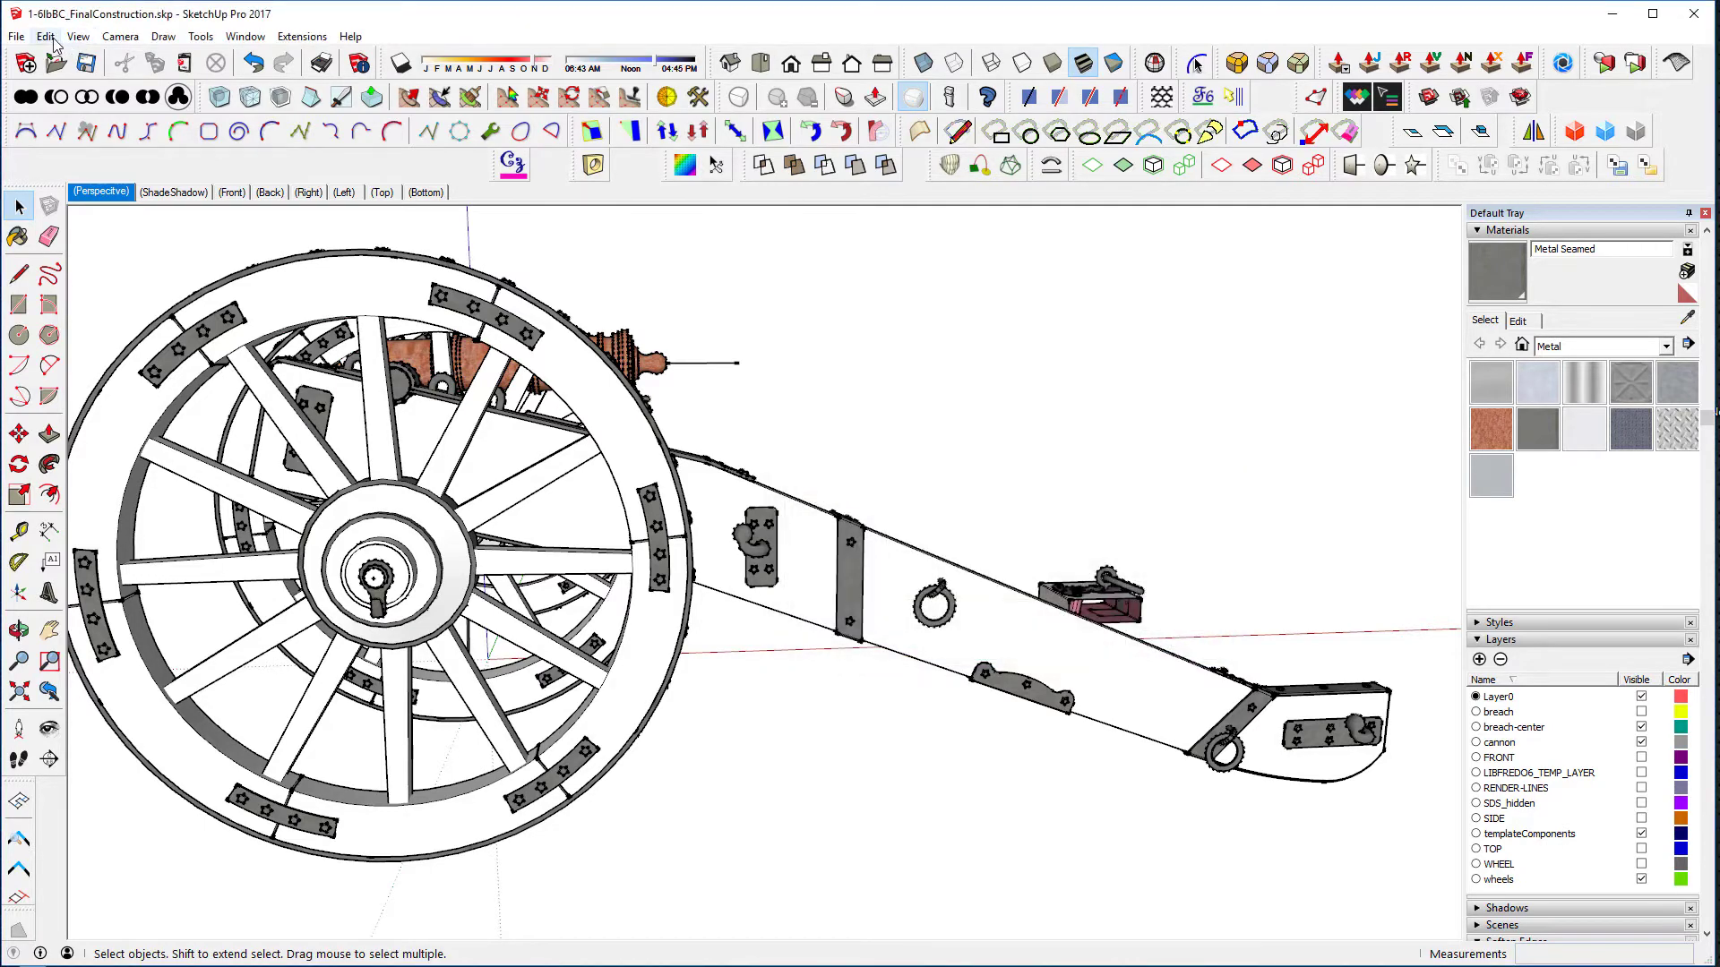
# Select the carriage trail component and fit it in view with Edit > Component > Zoom Selection
pyautogui.click(45, 36)
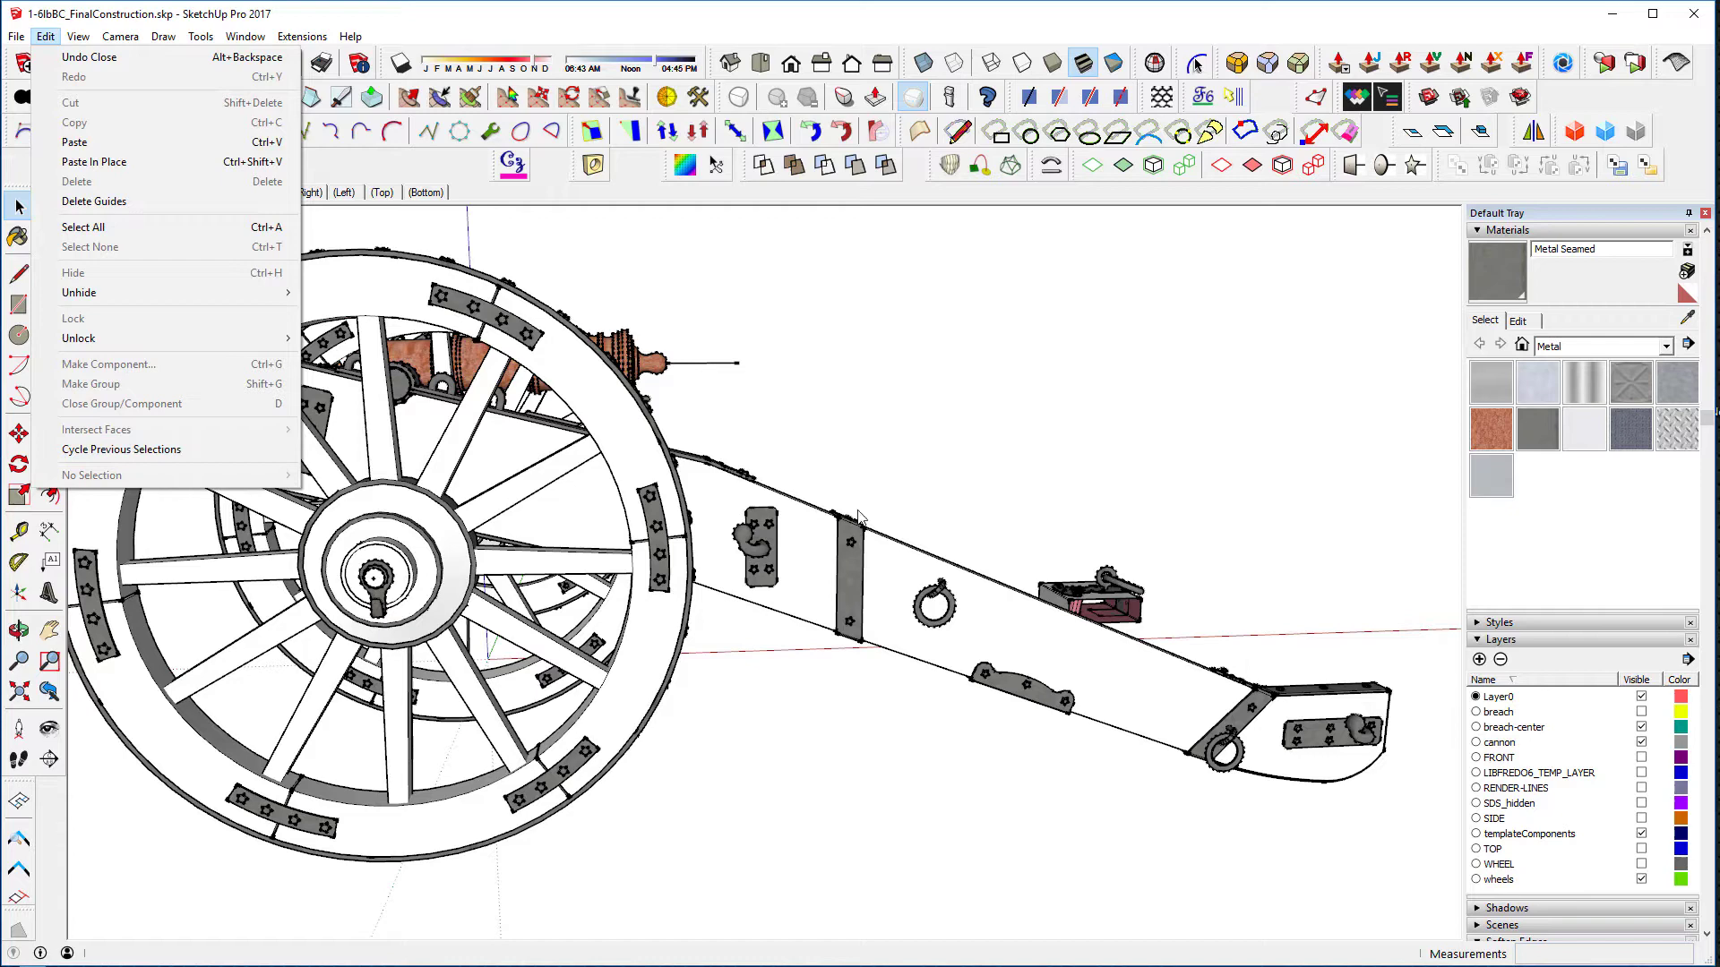
pyautogui.click(83, 227)
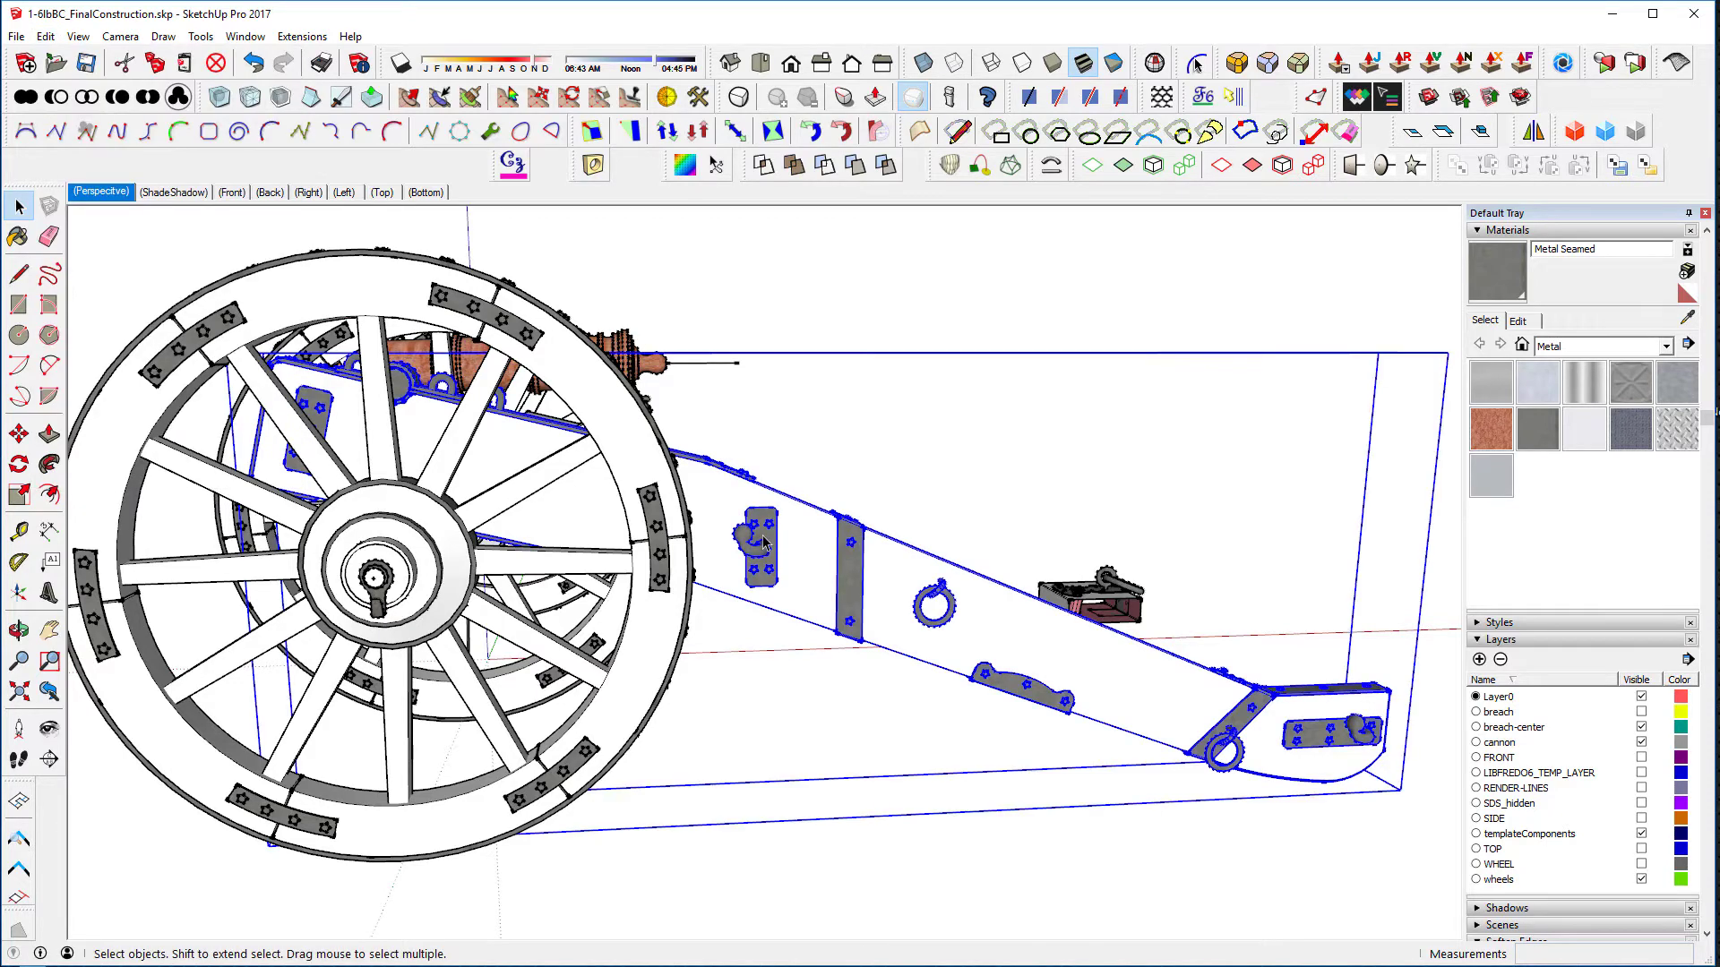
pyautogui.click(45, 36)
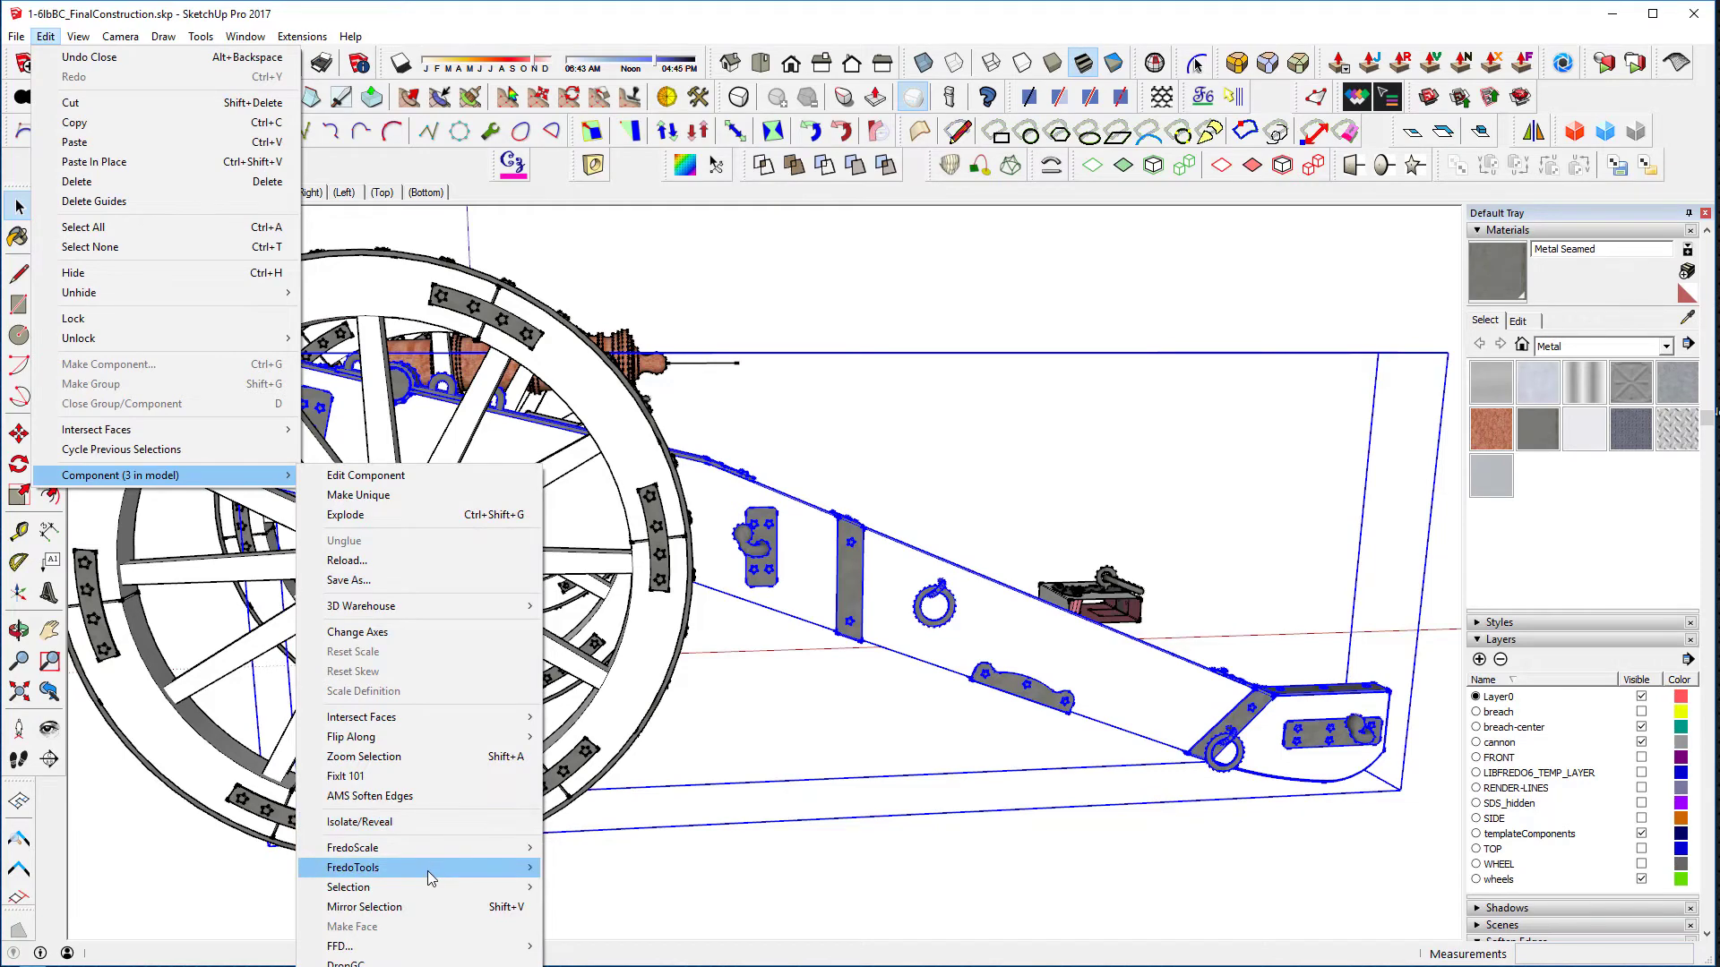
pyautogui.moveTo(412, 756)
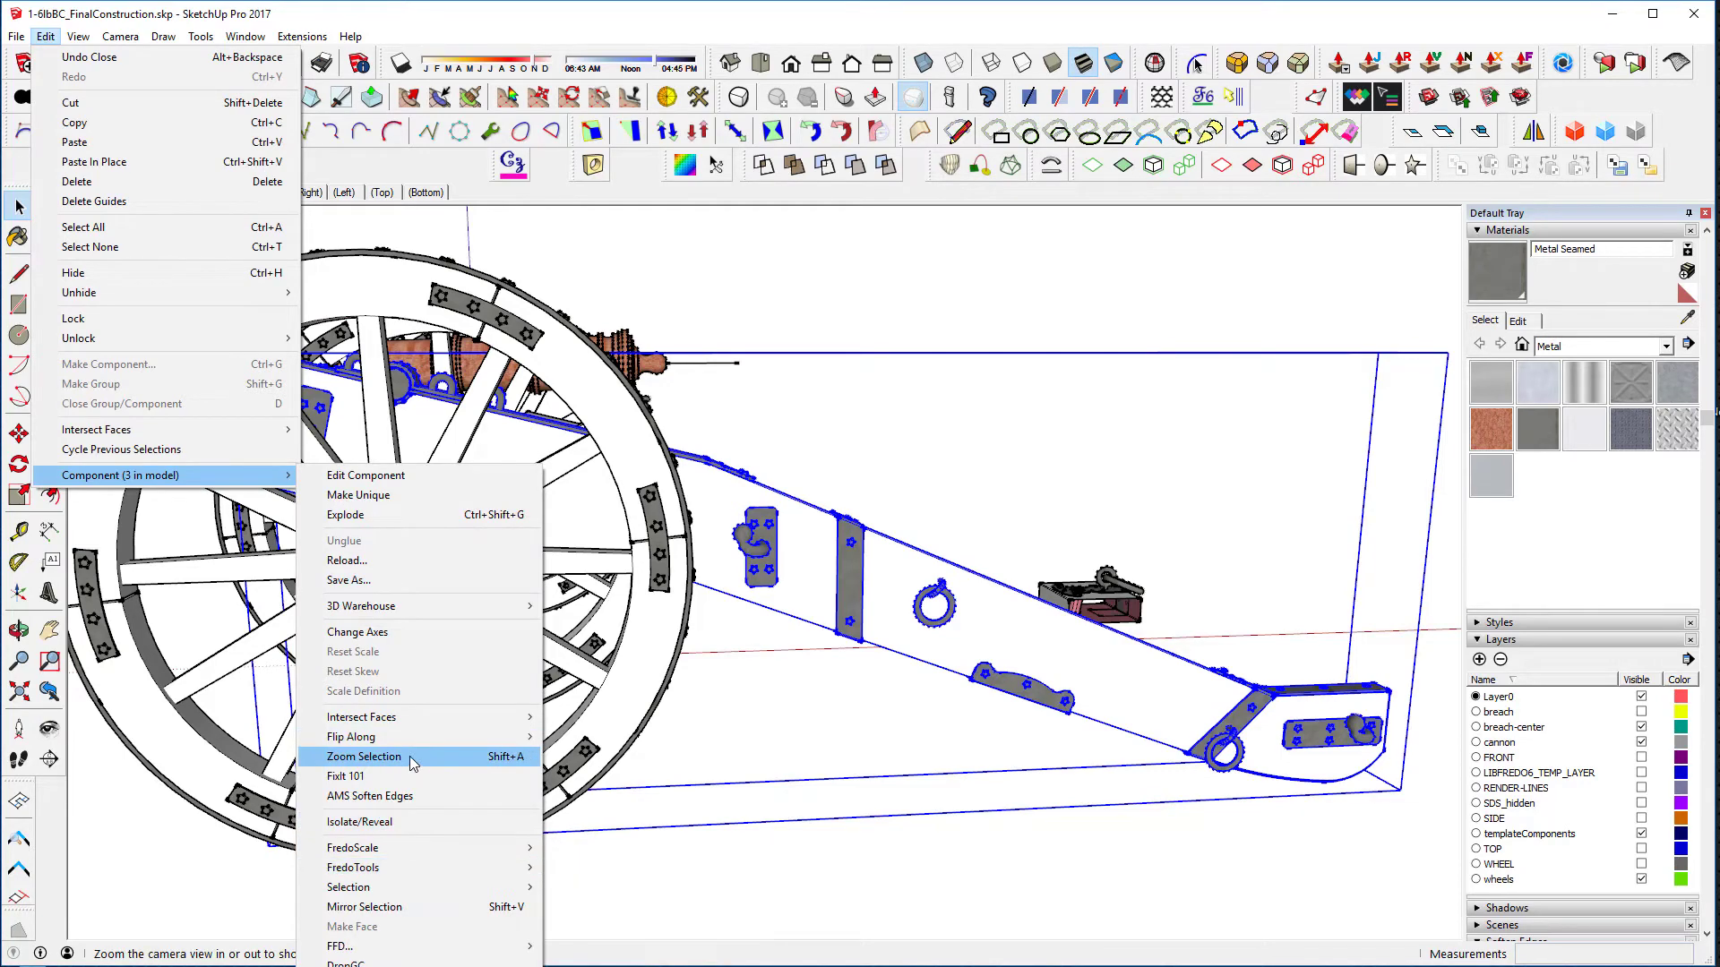
pyautogui.click(363, 756)
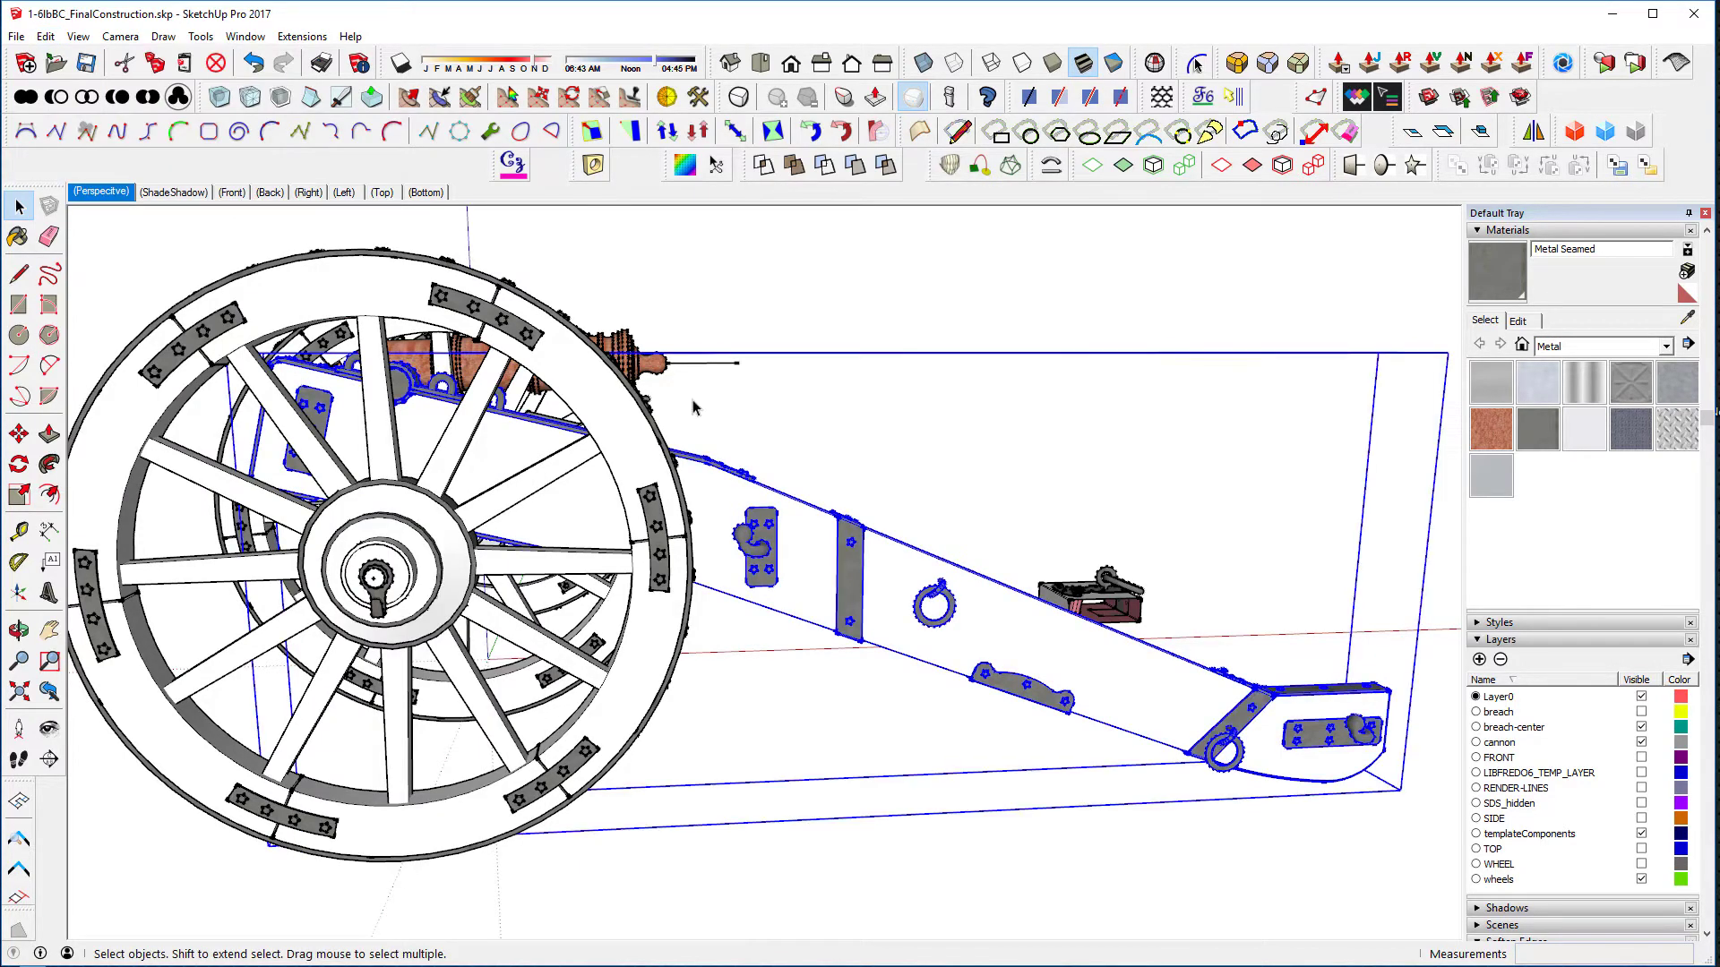
pyautogui.click(245, 36)
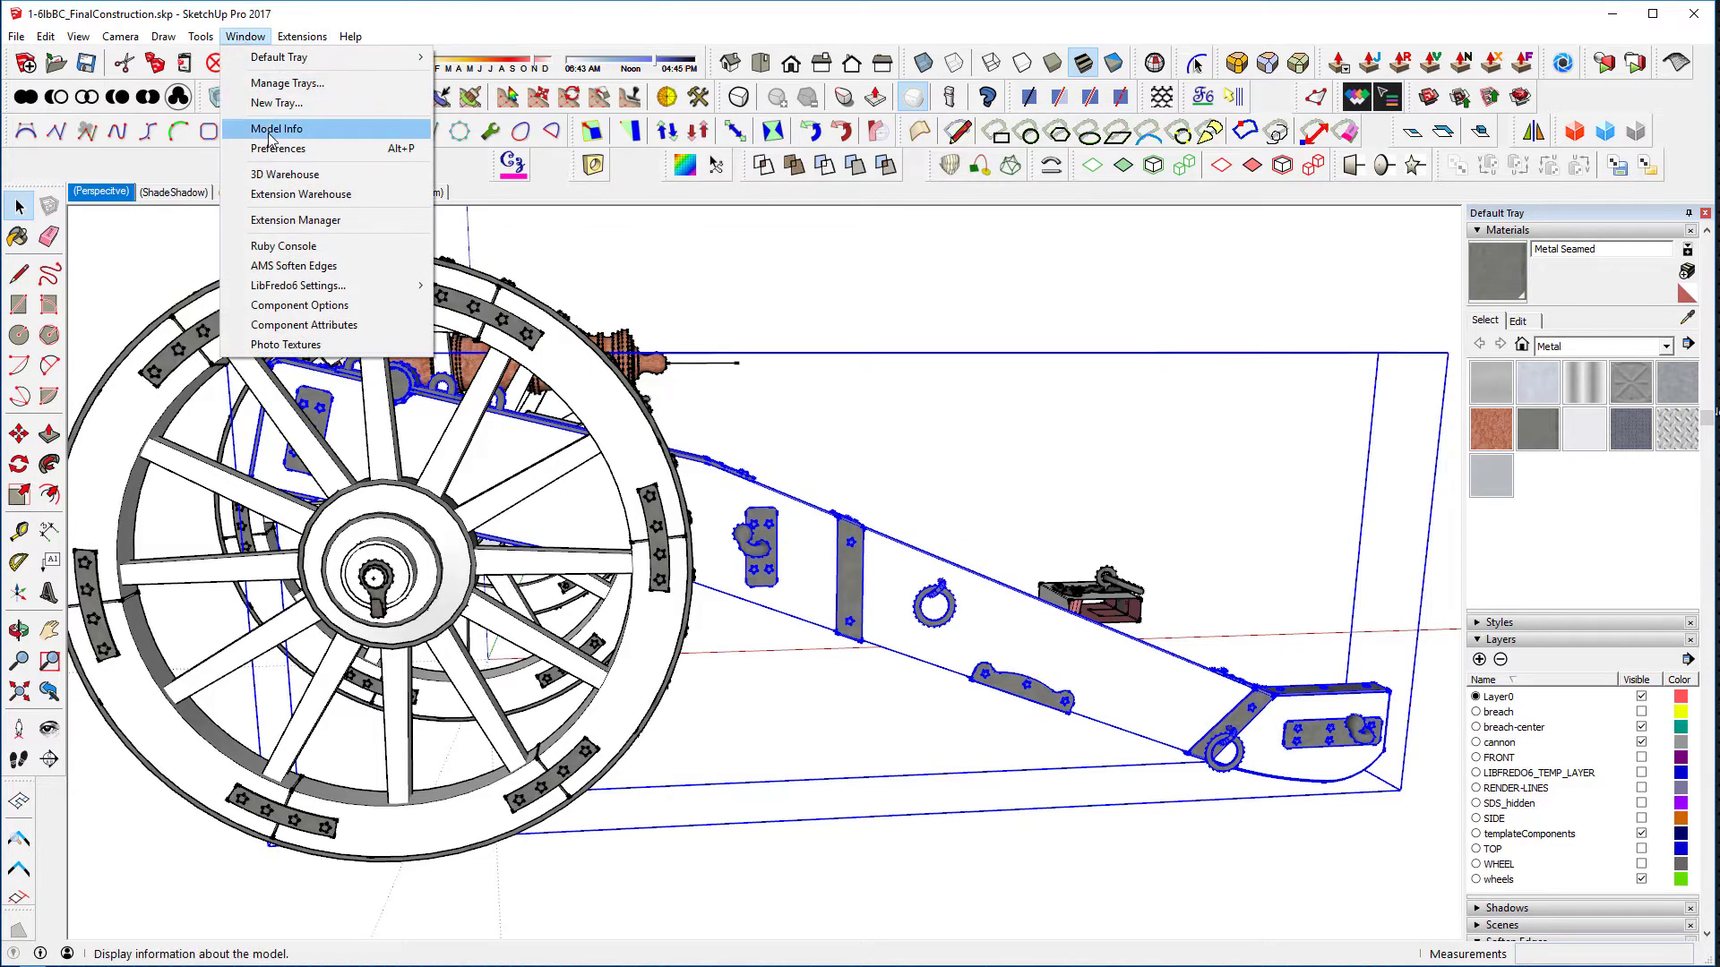
# Filter the Preferences shortcuts for 'zoo', confirm Zoom Selection is assigned Shift+A, then cancel
pyautogui.click(278, 149)
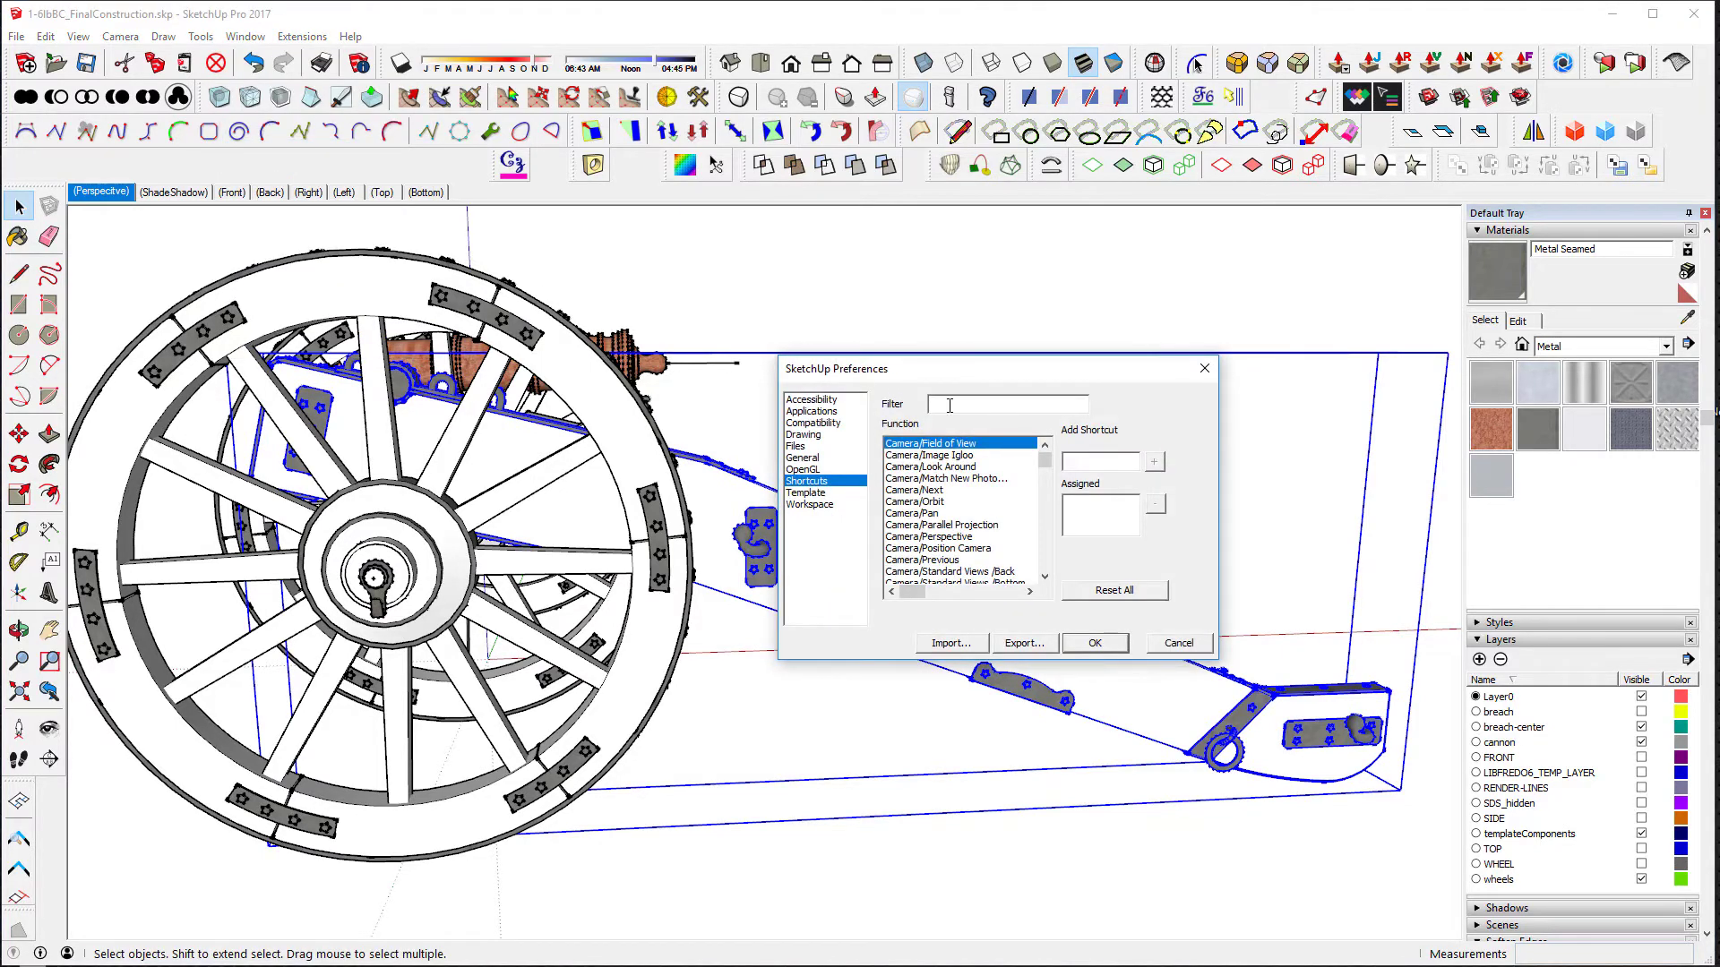
pyautogui.write('zoom')
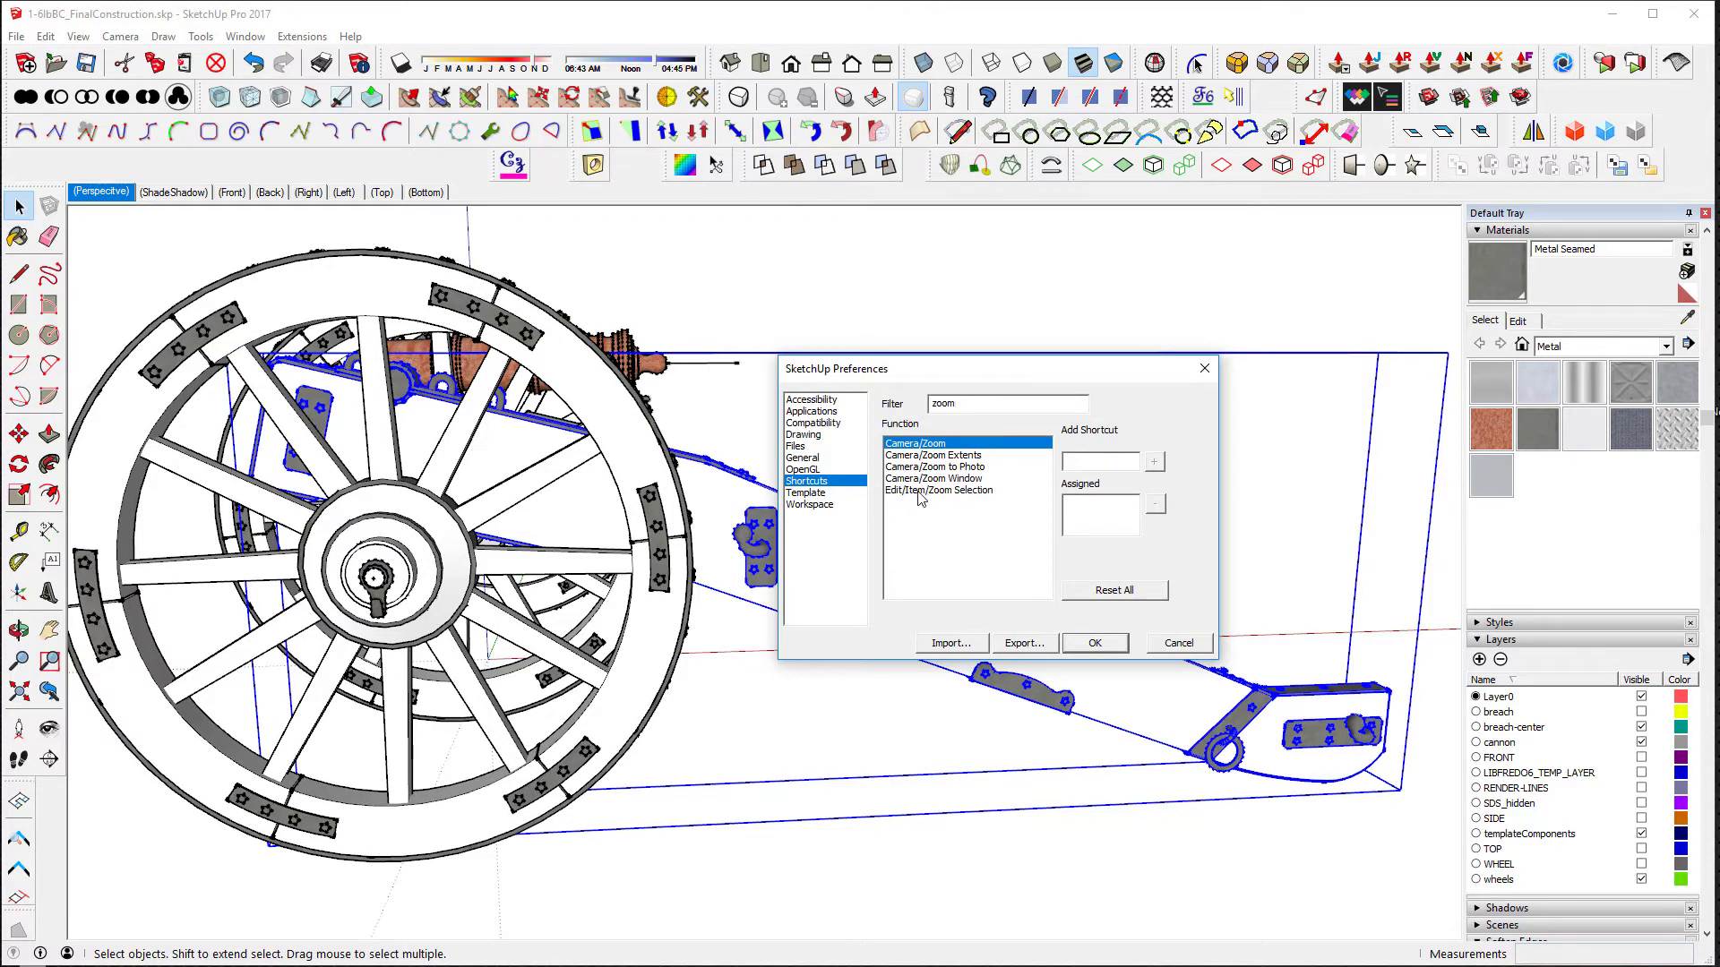
pyautogui.click(937, 491)
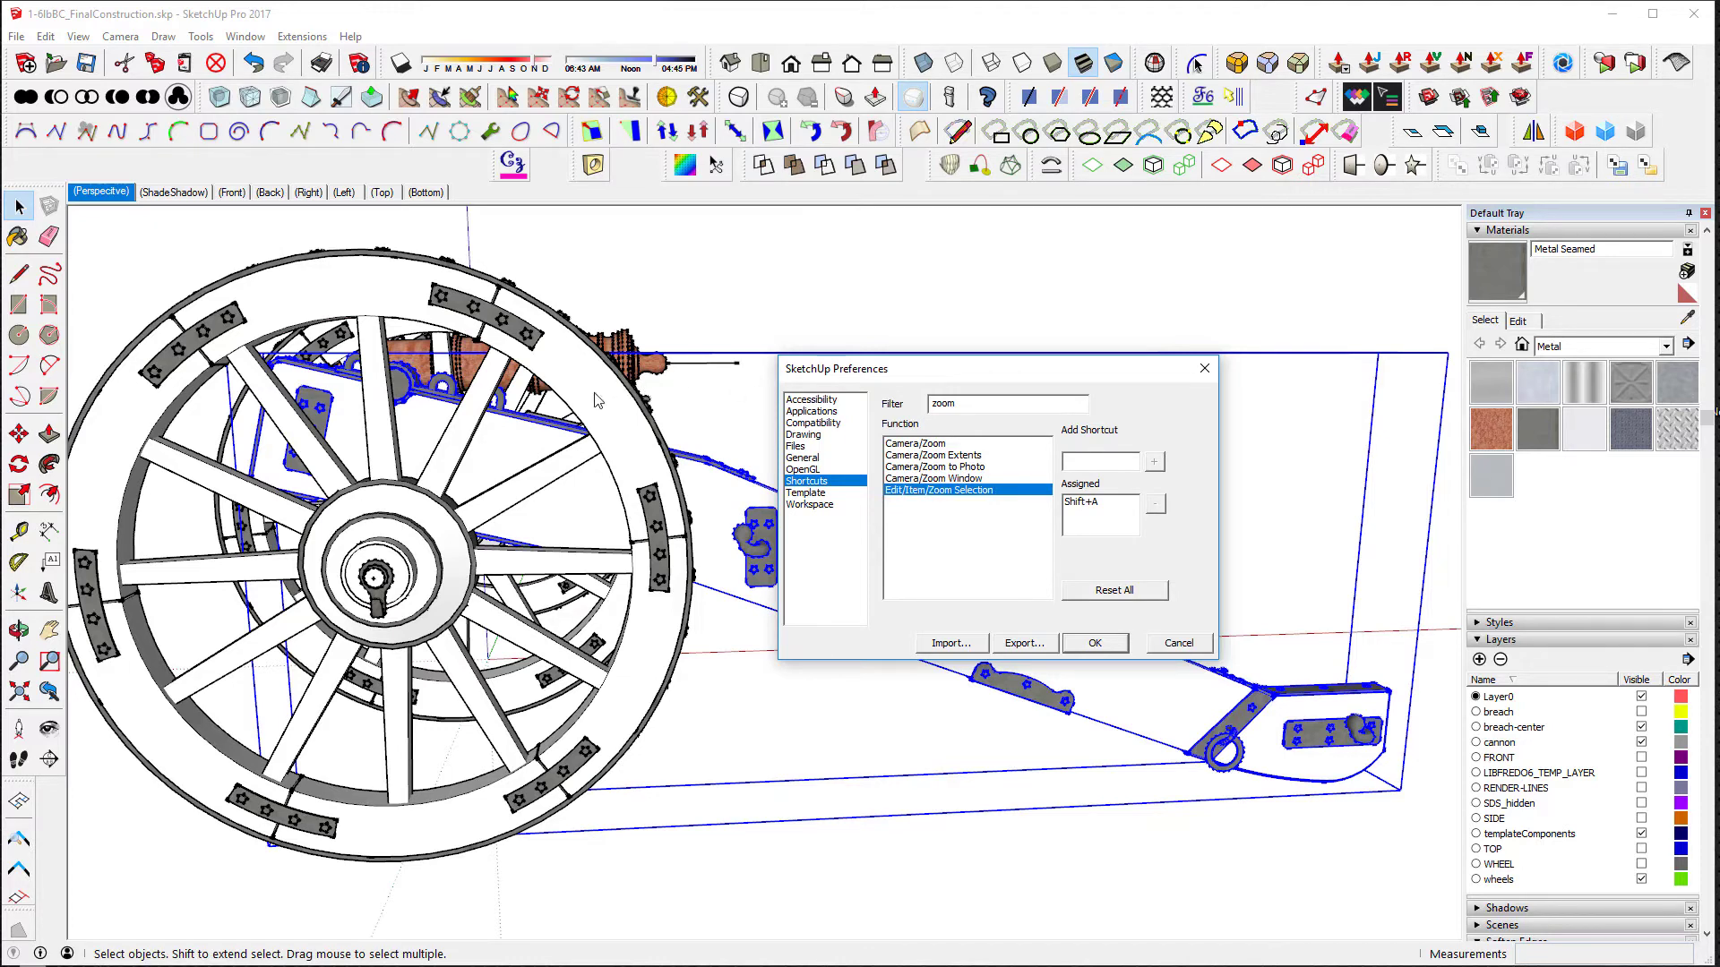
pyautogui.moveTo(937, 464)
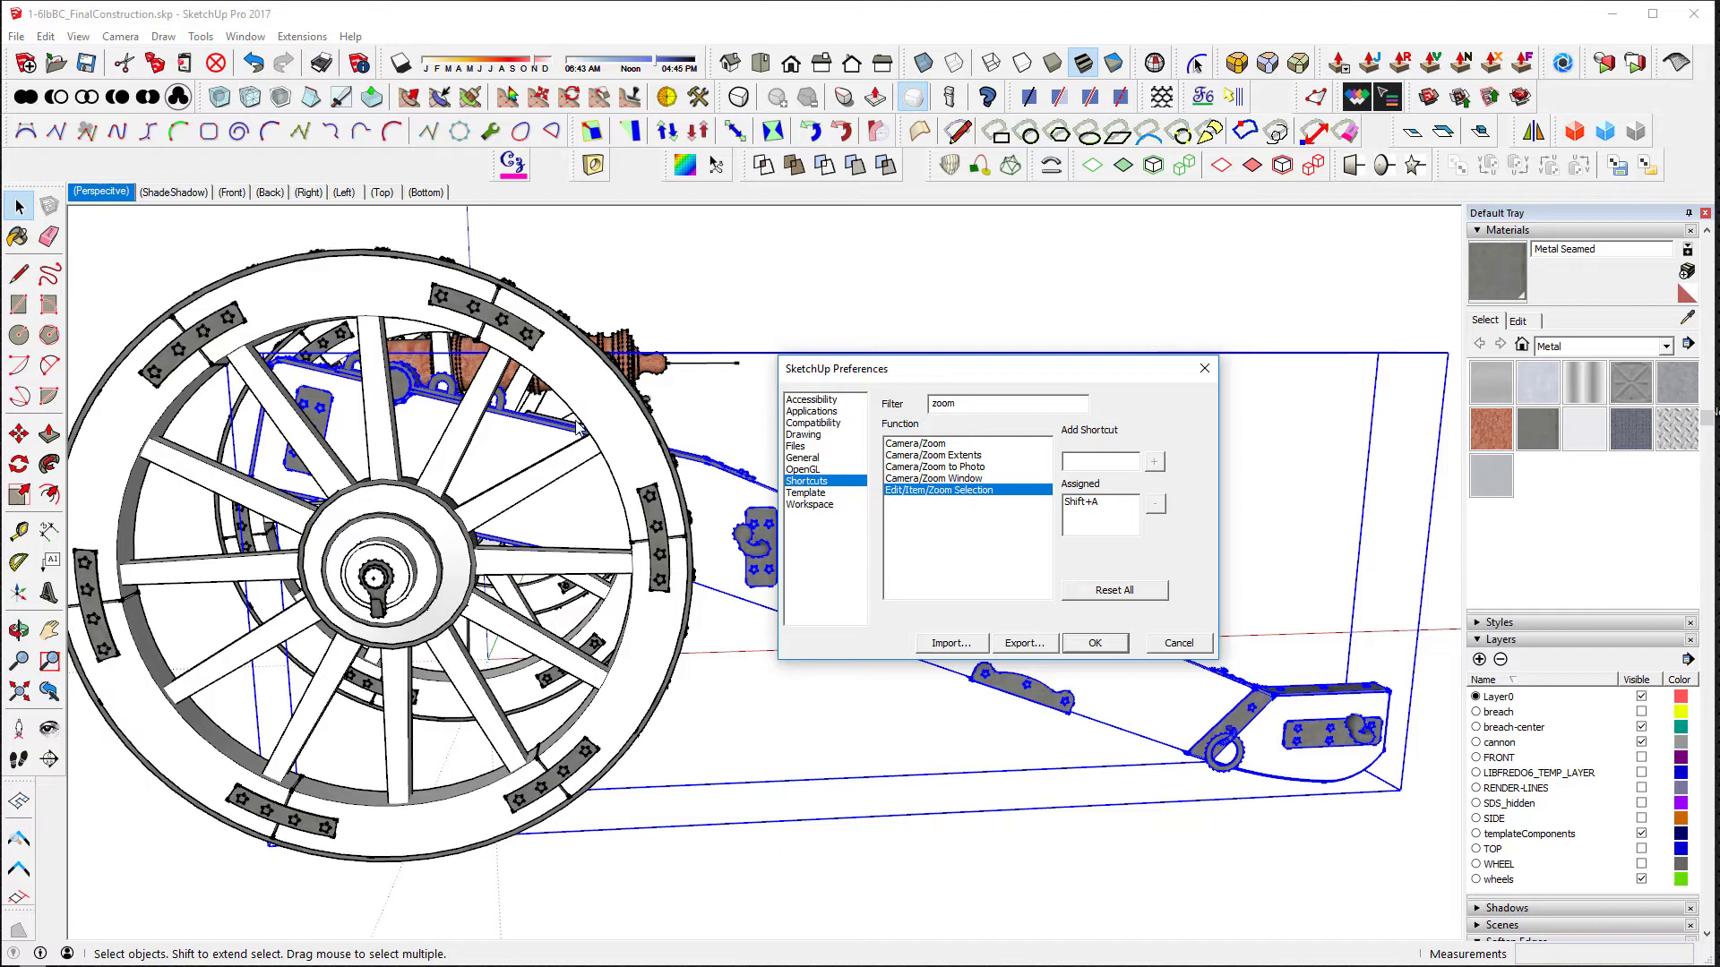
pyautogui.moveTo(964, 328)
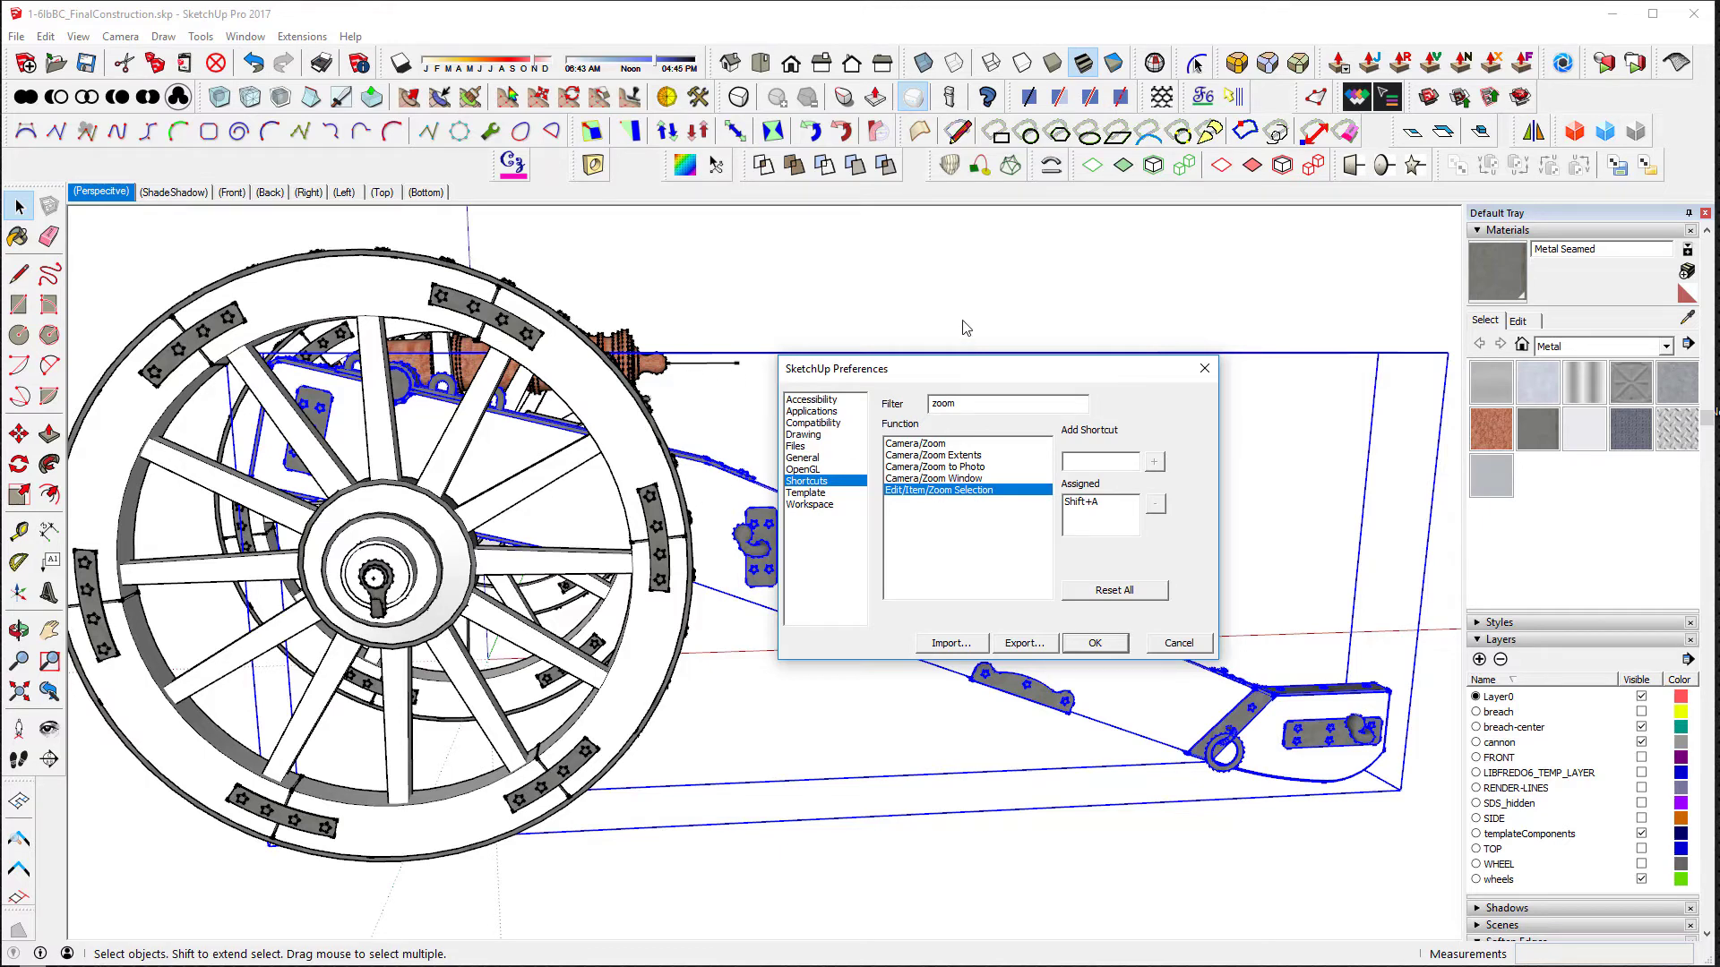
pyautogui.moveTo(1199, 653)
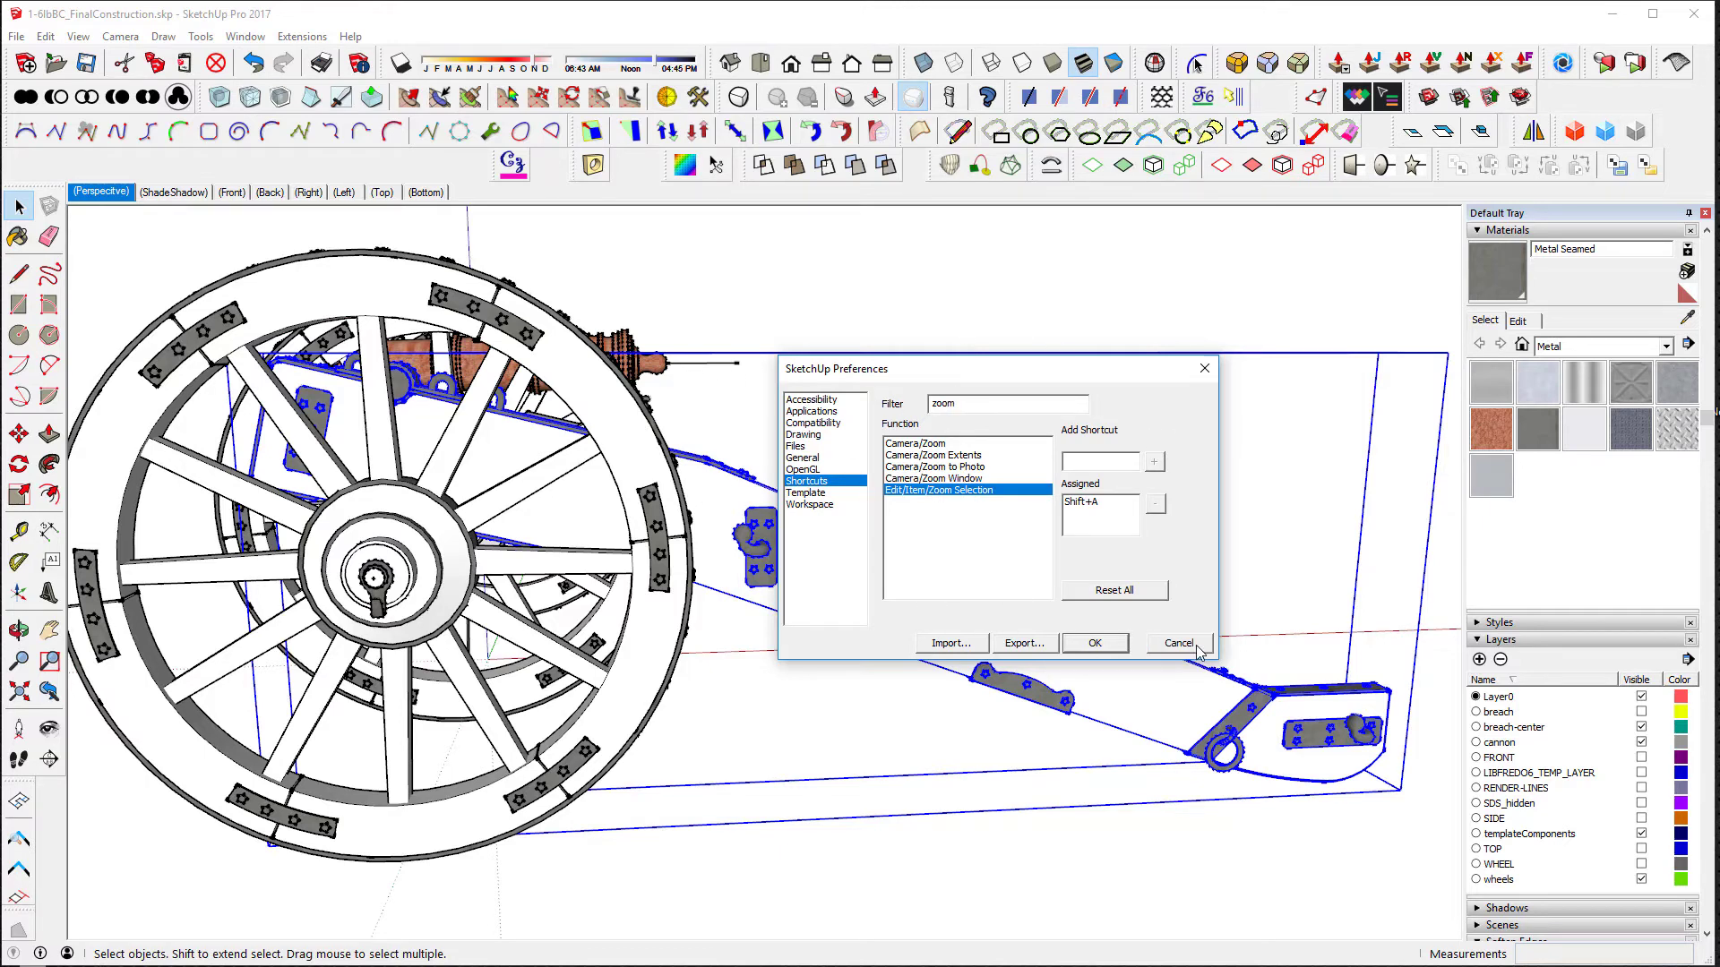
pyautogui.click(1175, 643)
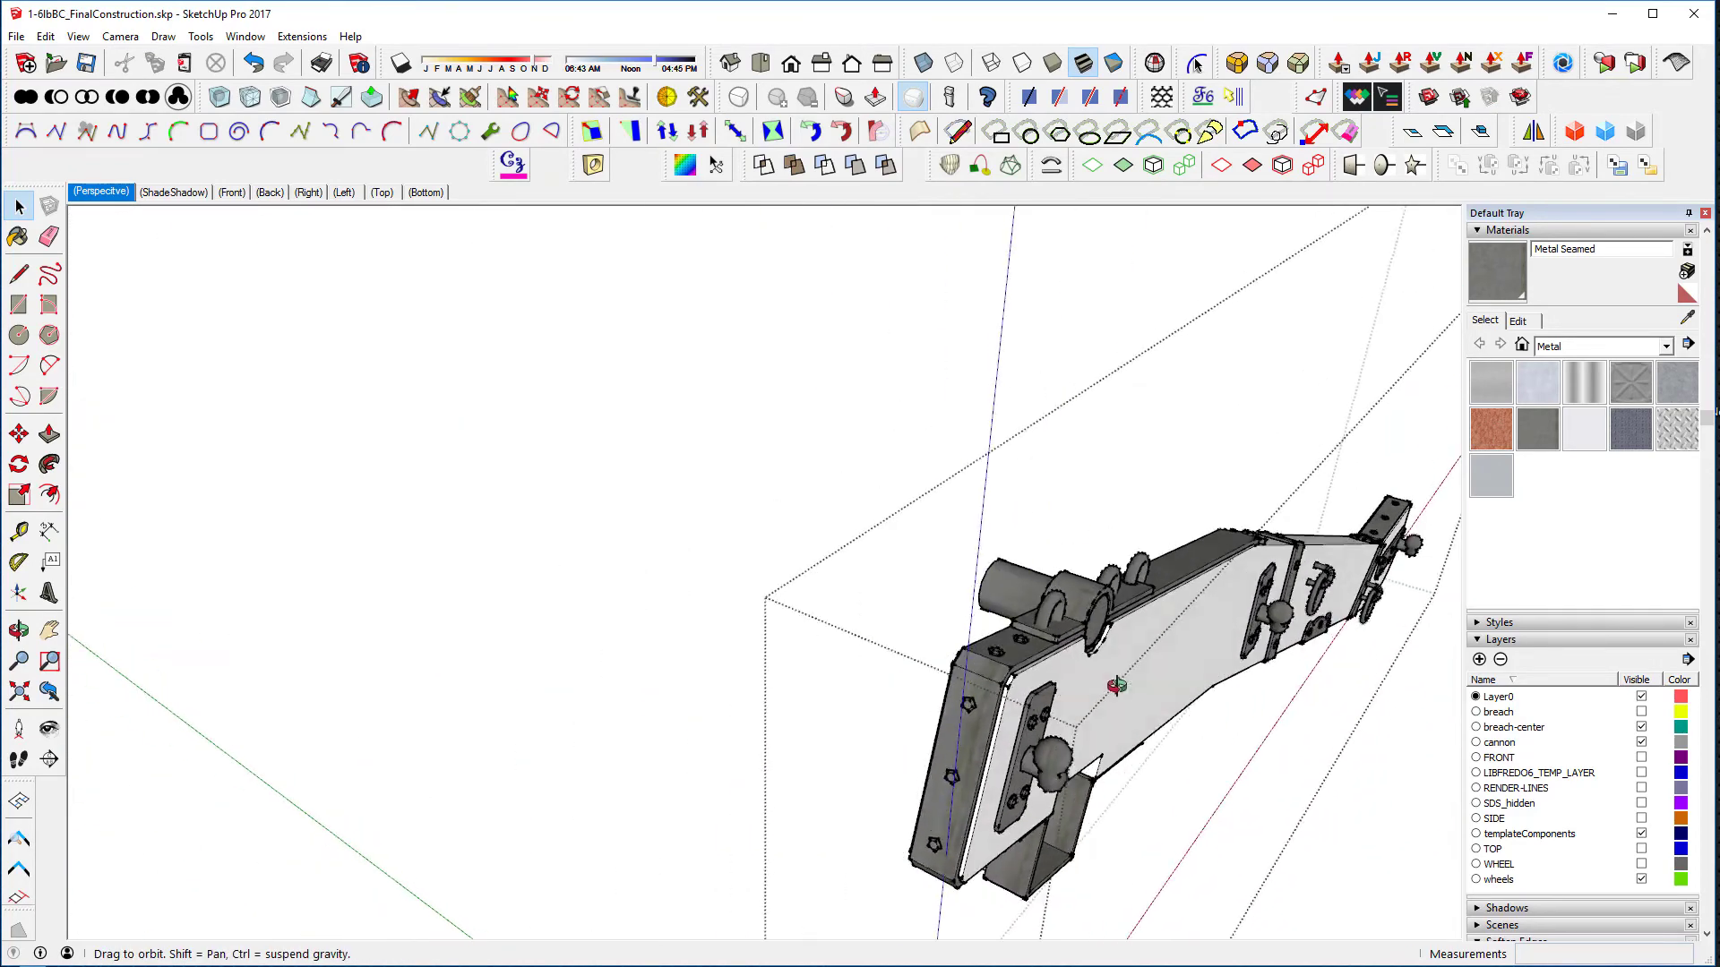
# Orbit the view around the zoomed-in carriage trail to see it from another side
pyautogui.moveTo(1096, 657); pyautogui.dragTo(1229, 621)
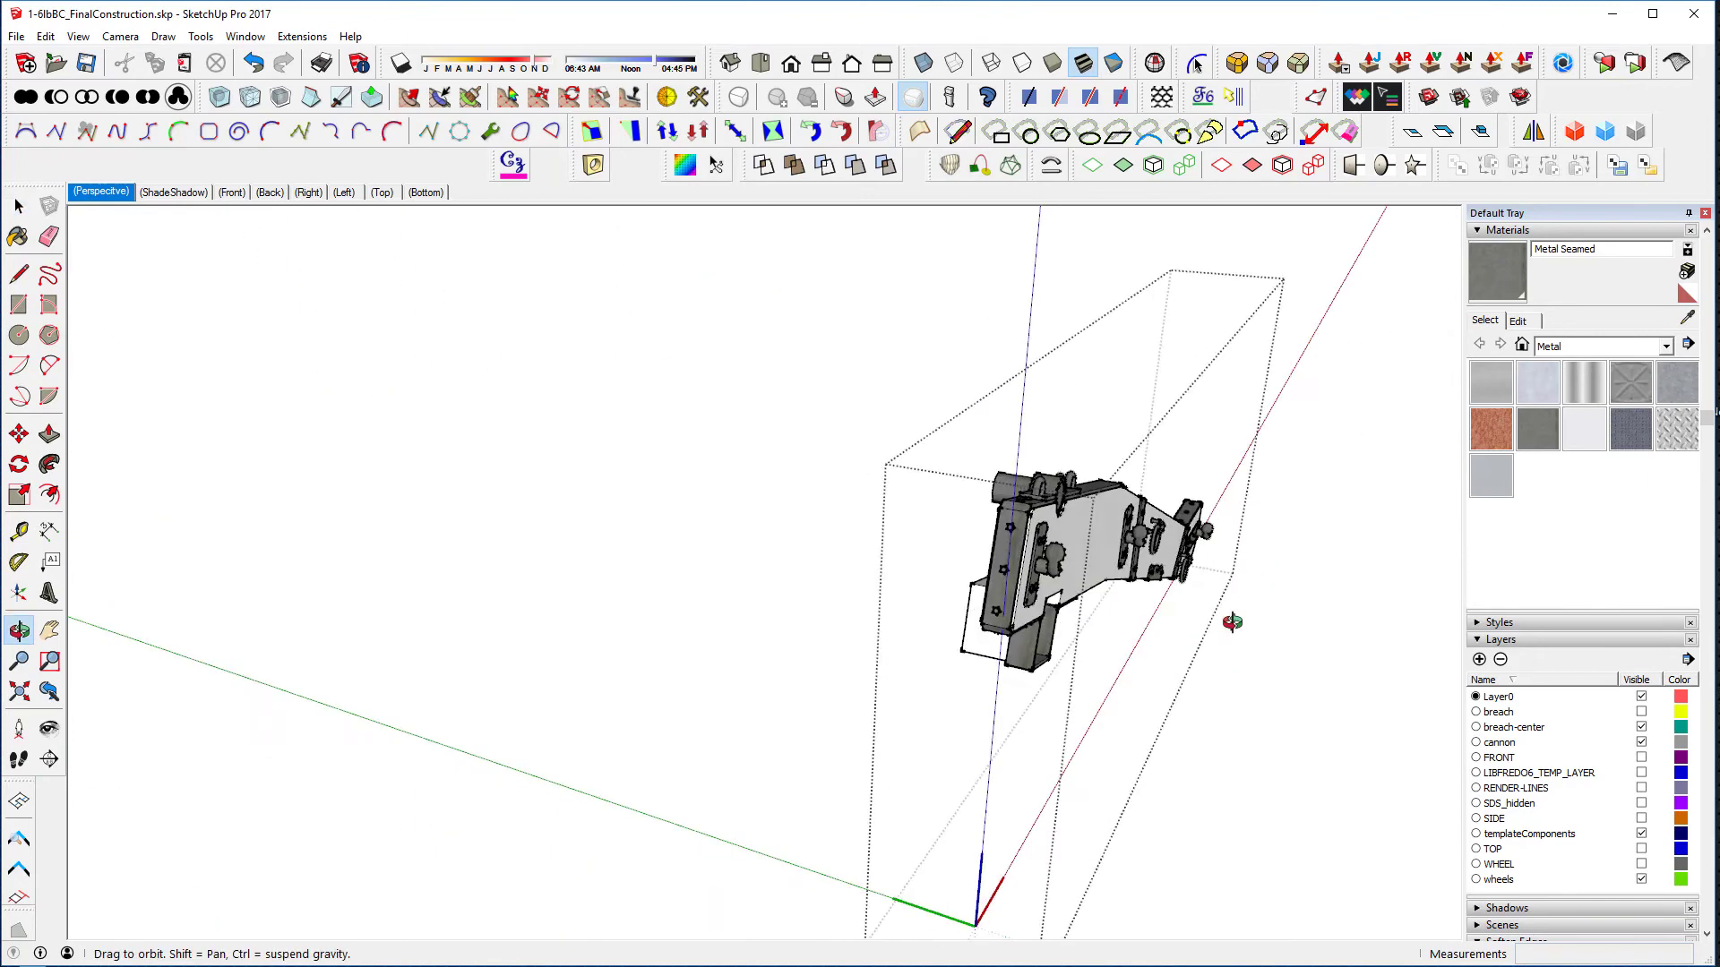